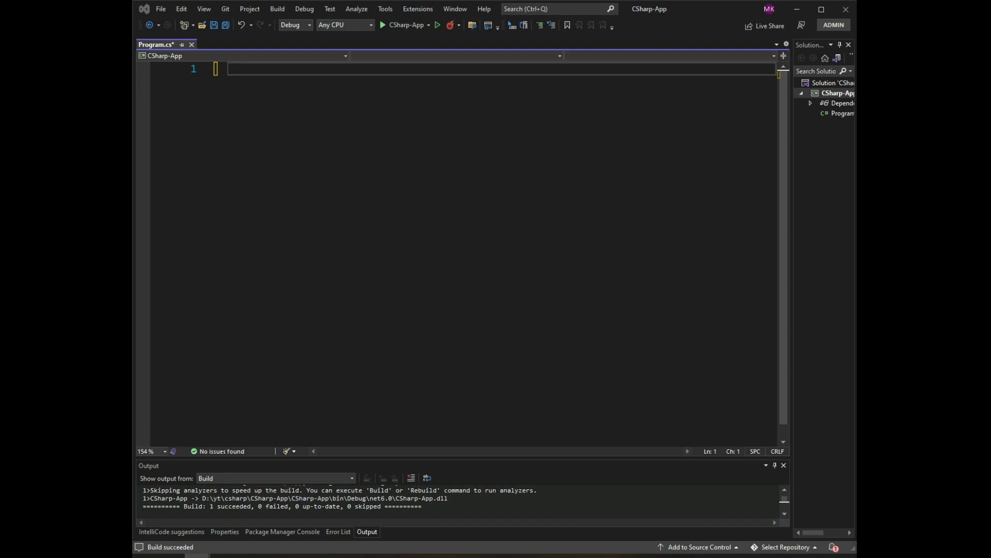
# Step: Declare a class Animal and begin its body on a new line
pyautogui.press('enter')
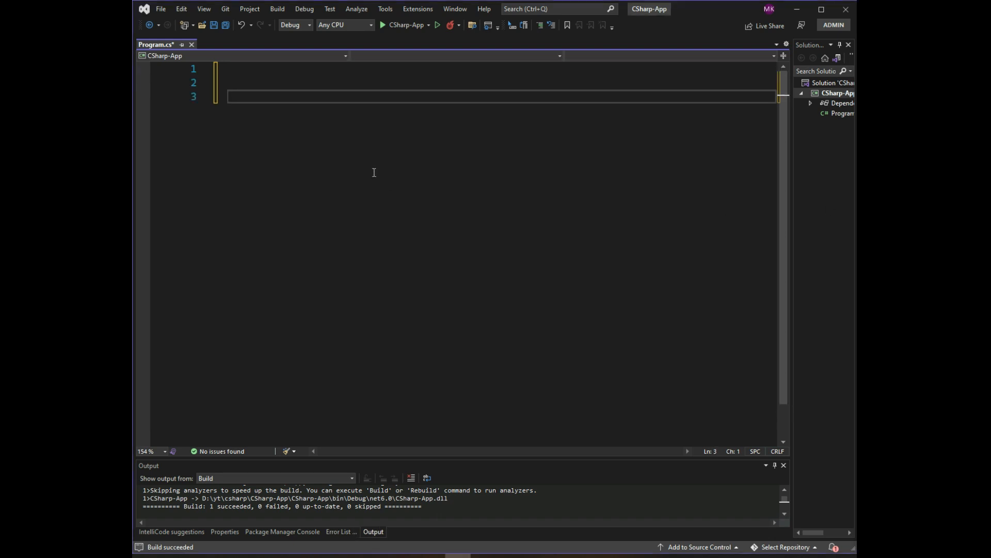
pyautogui.write('class Anim')
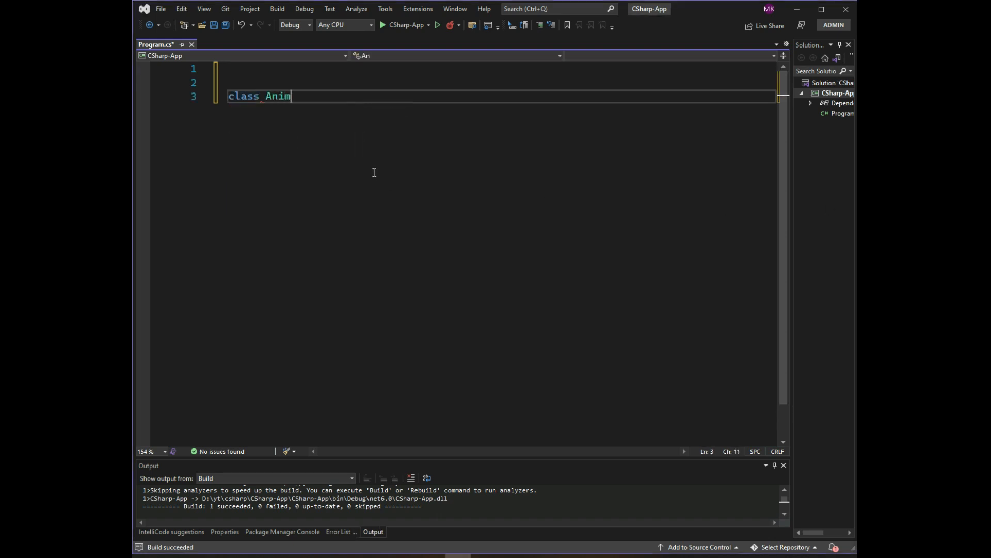
pyautogui.write('al')
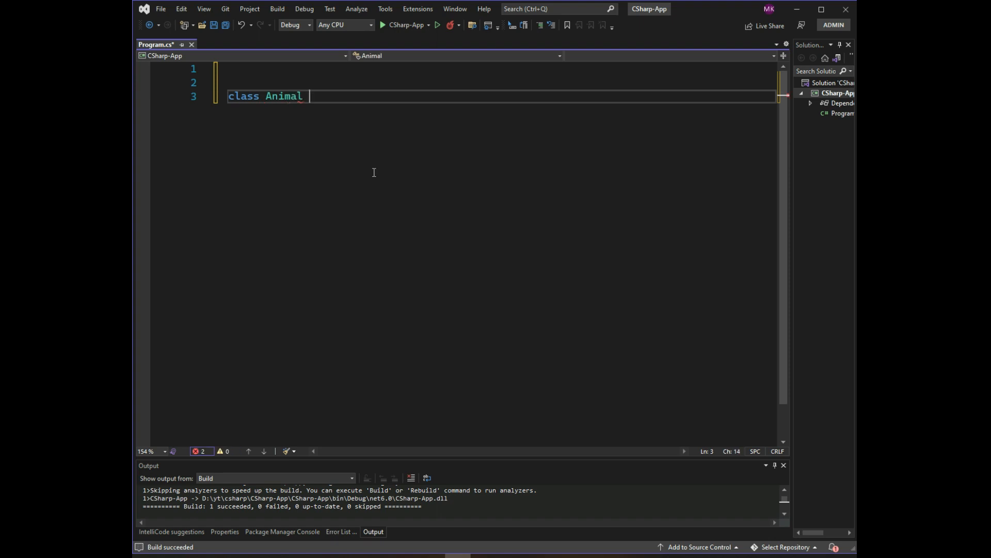
pyautogui.press('Enter')
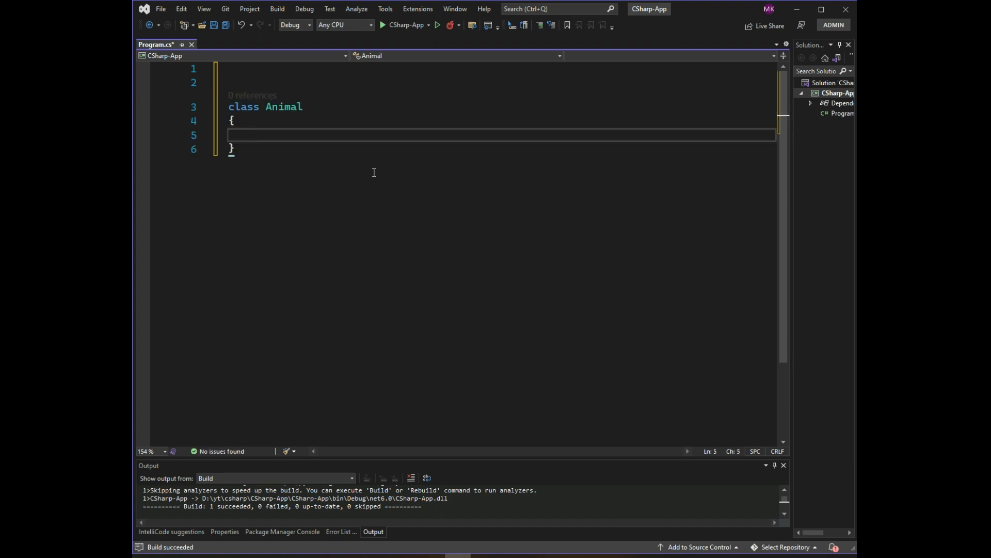
# Step: Add public void animalSound() printing "The animal makes a sound" via Console.WriteLine
pyautogui.write('public')
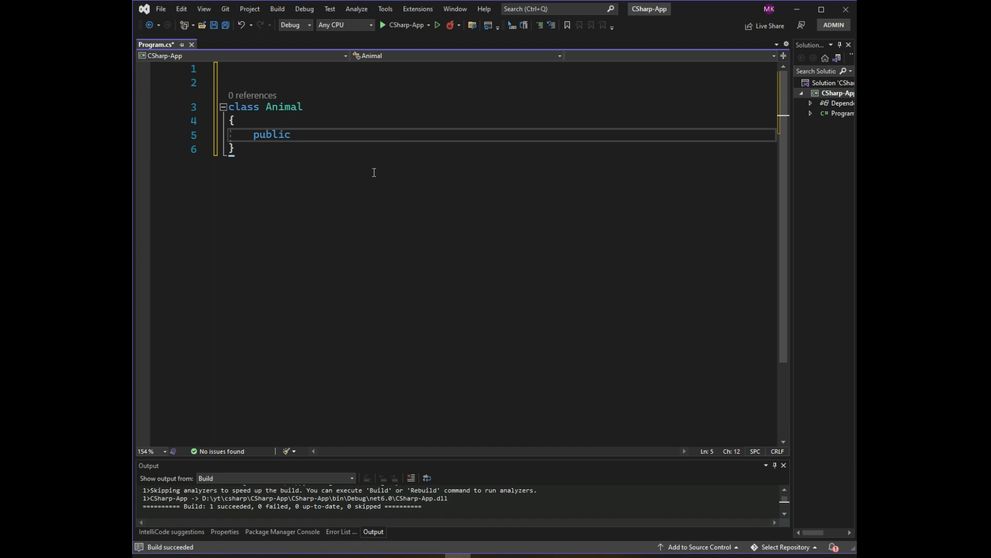
pyautogui.write('void')
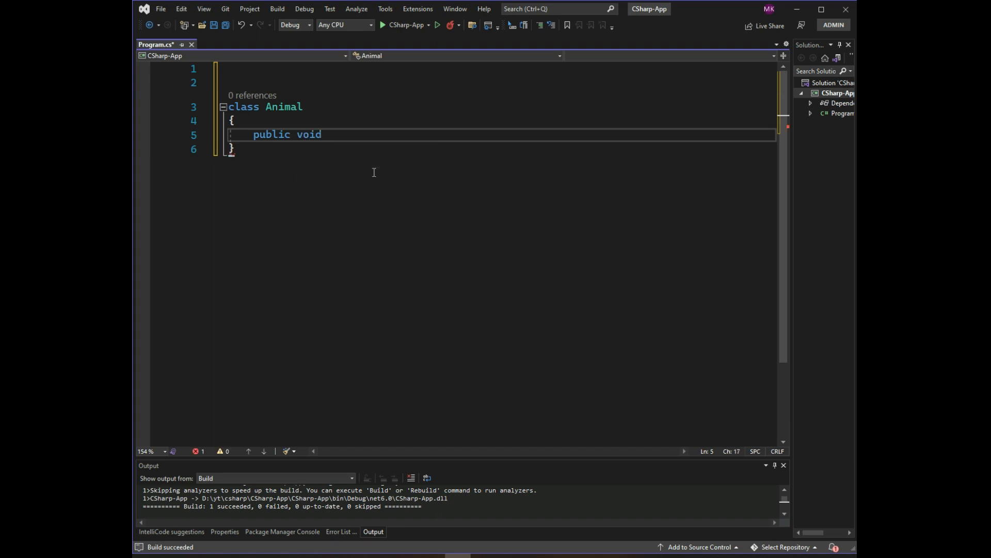
pyautogui.write('animal')
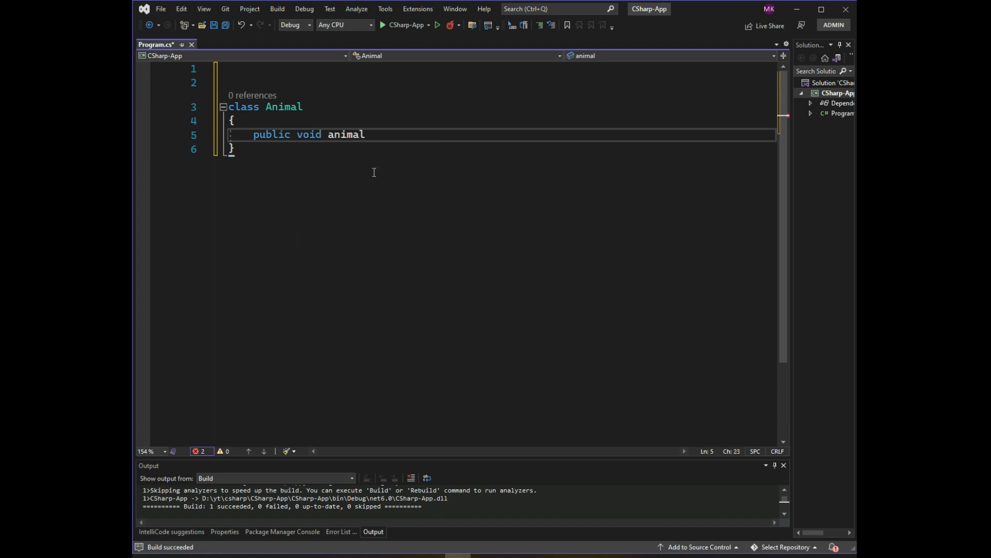
pyautogui.write('Sound')
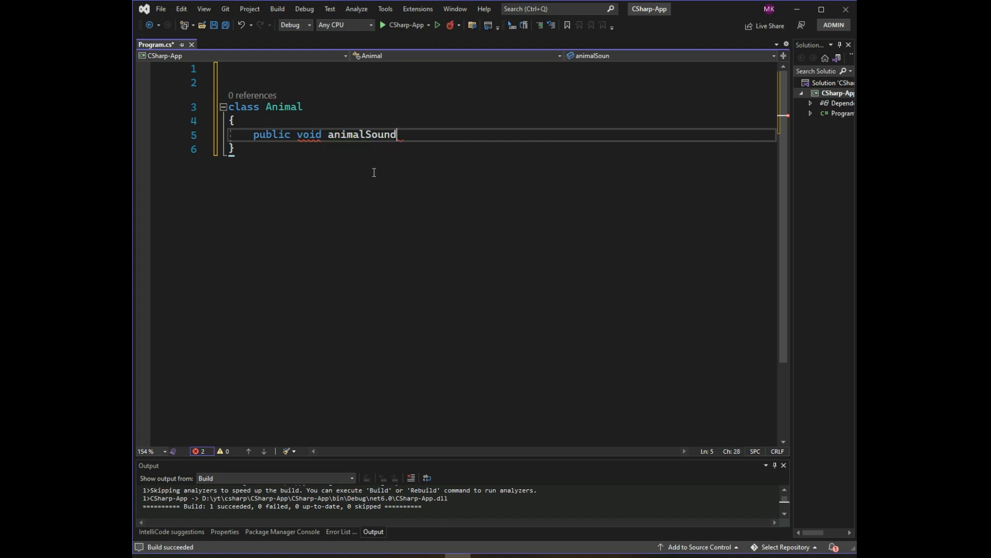
pyautogui.write('()')
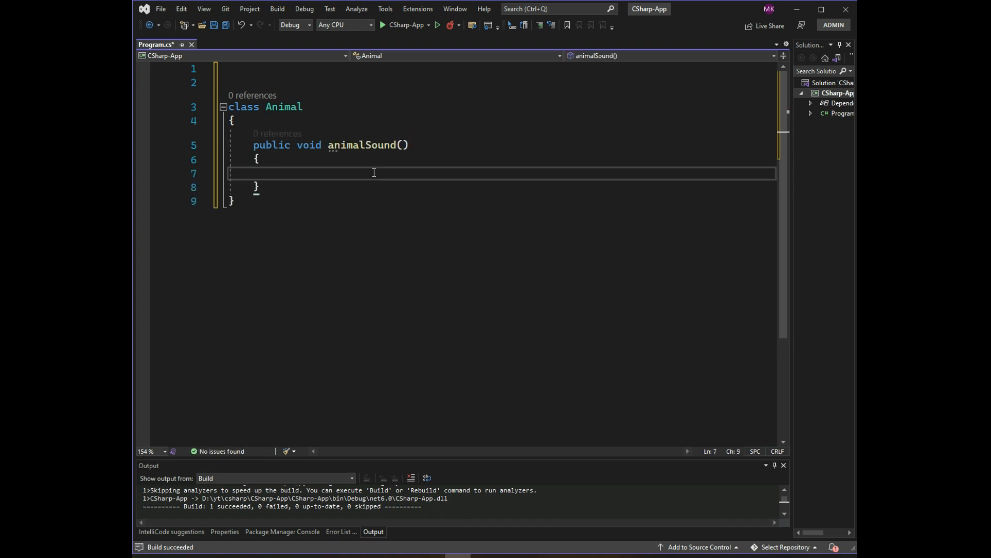
pyautogui.write('Console.WriteLine();')
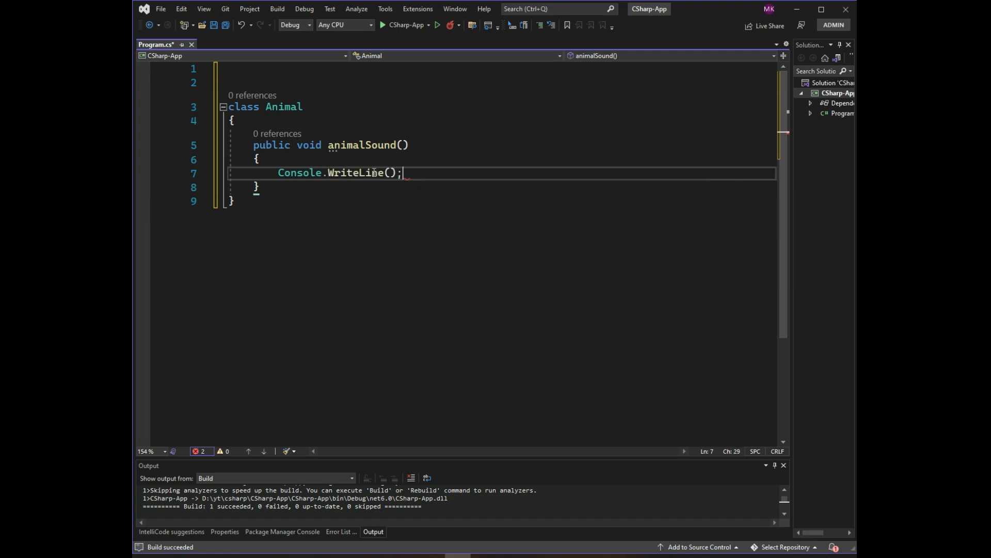
pyautogui.write('"T"')
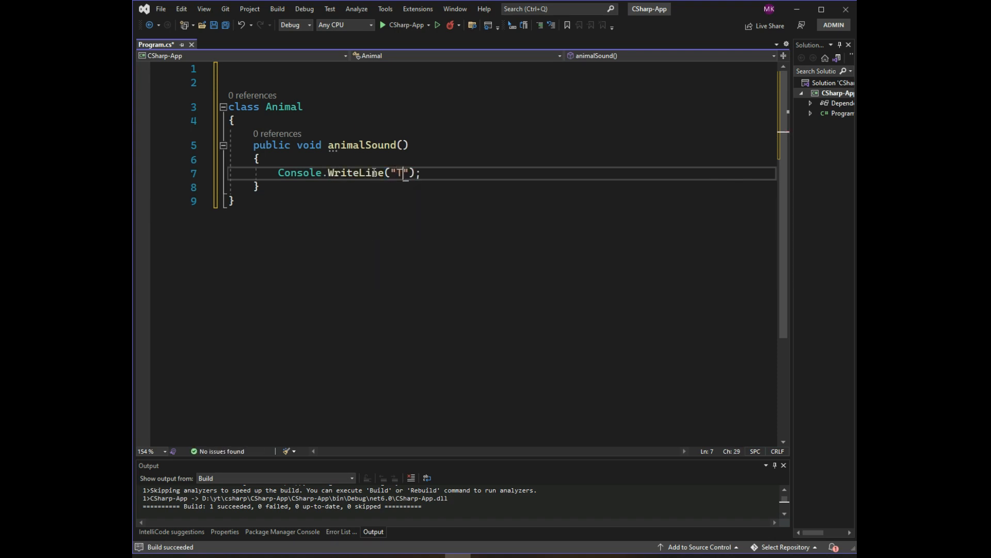
pyautogui.write('he animal')
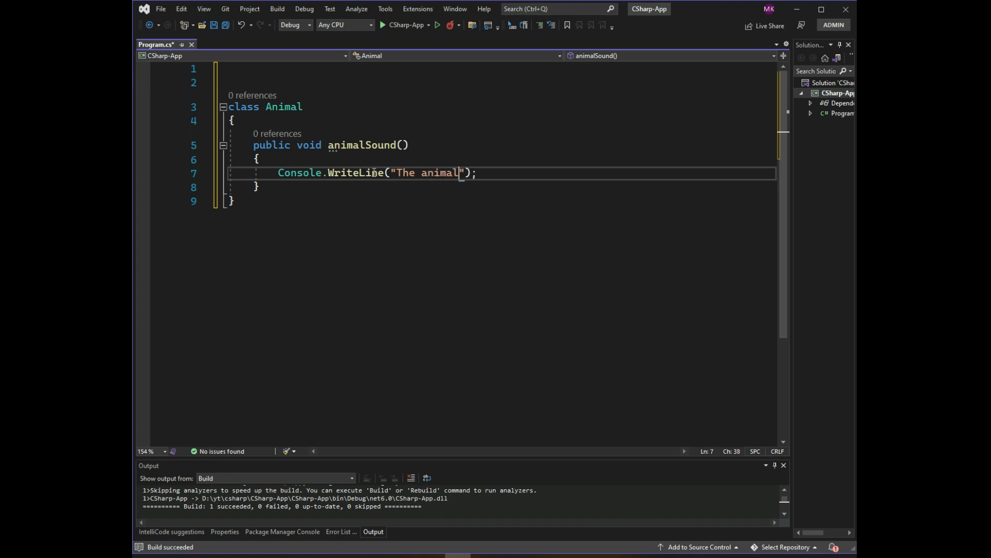
pyautogui.write('make')
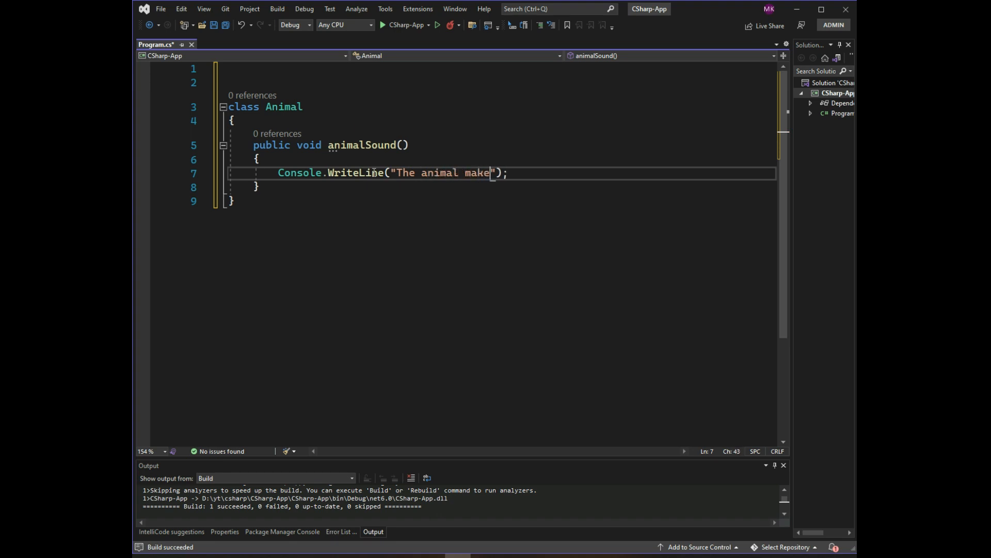
pyautogui.write('s a soun')
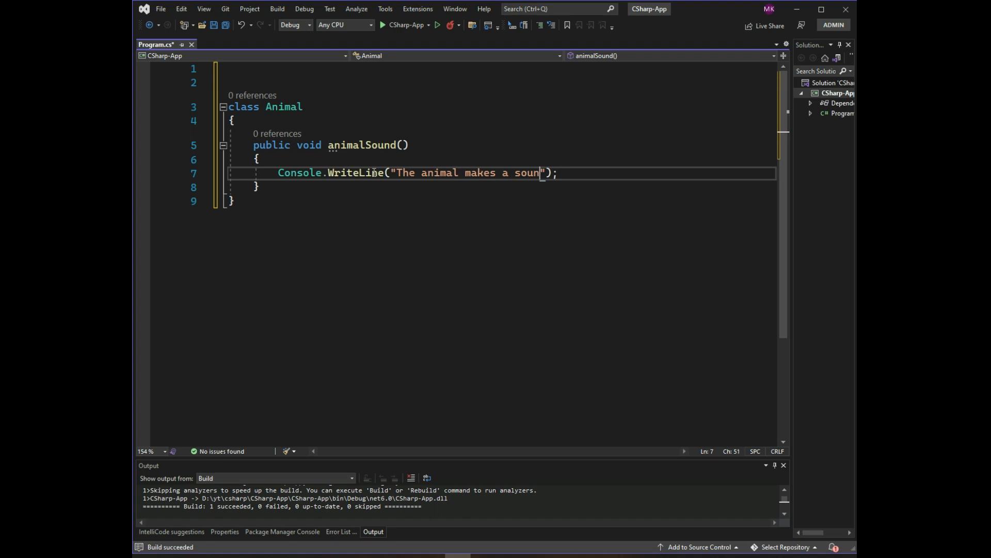
pyautogui.write('d')
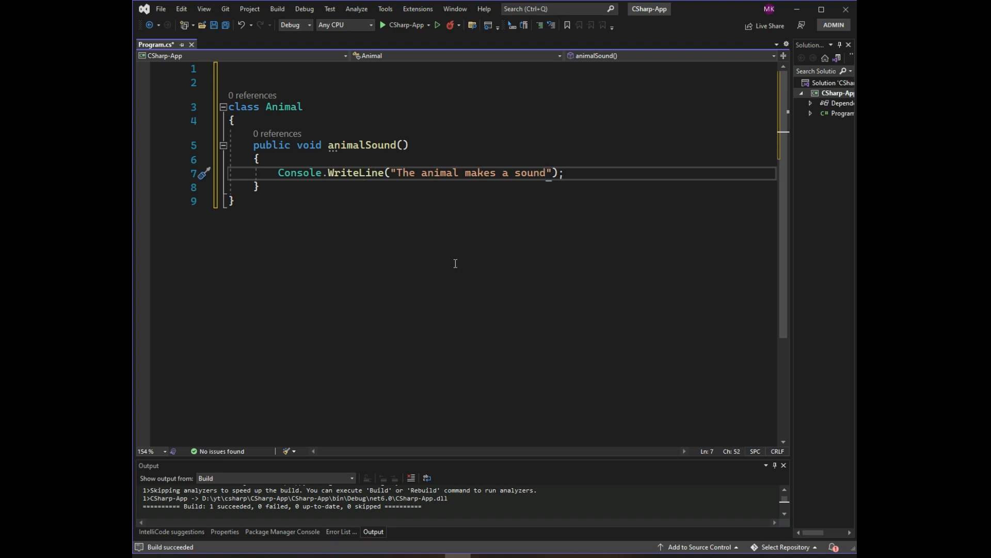
pyautogui.press('enter')
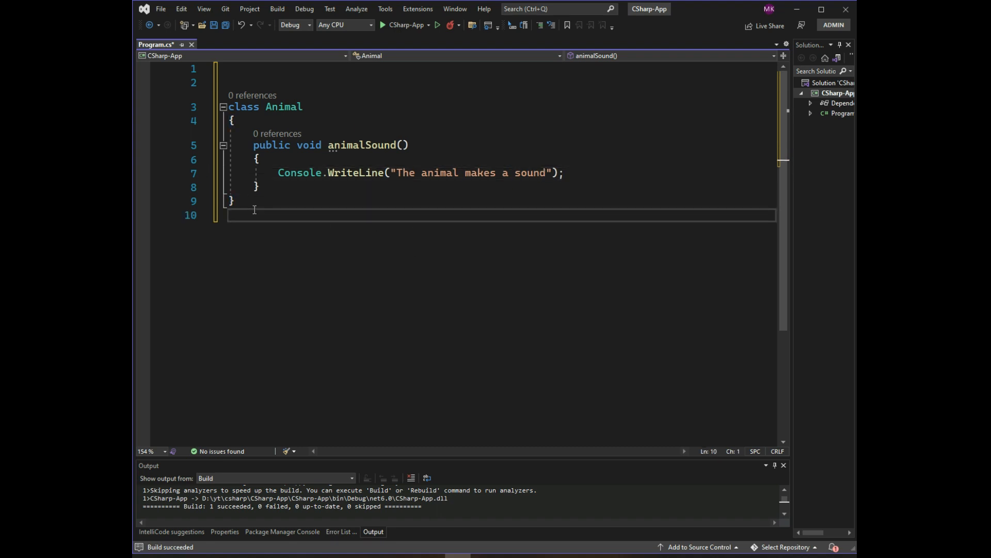
# Step: Declare class Dog inheriting from Animal with an empty body
pyautogui.write('class')
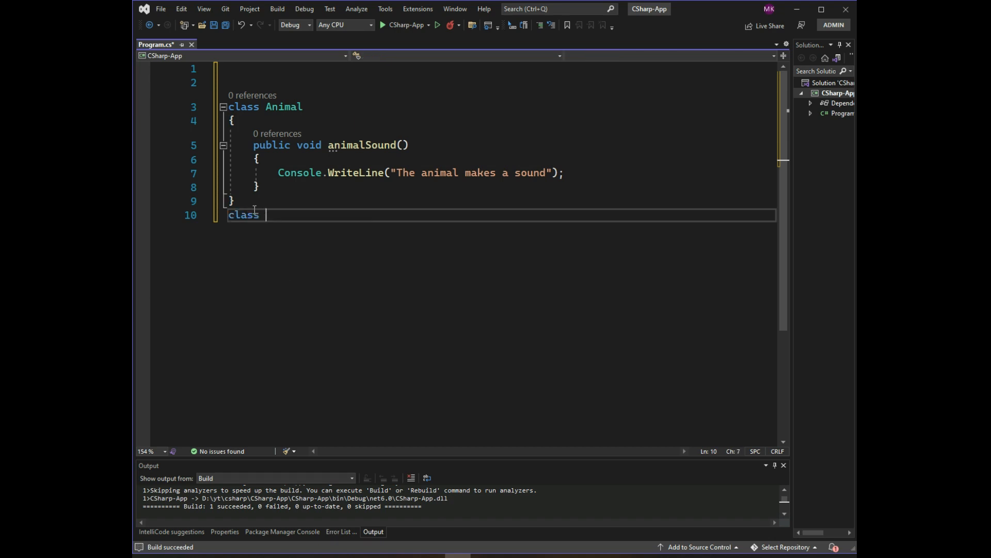
pyautogui.write('Dog')
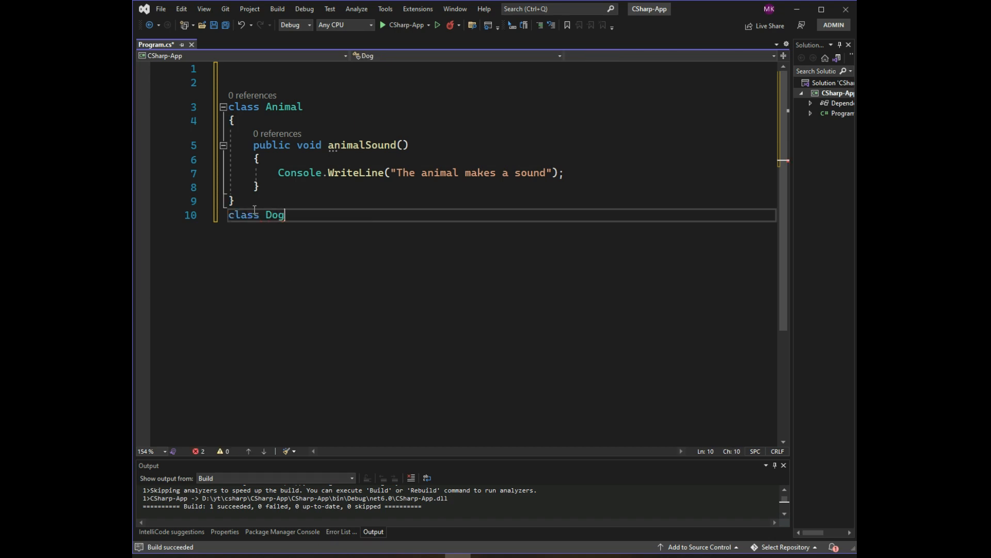
pyautogui.write(':')
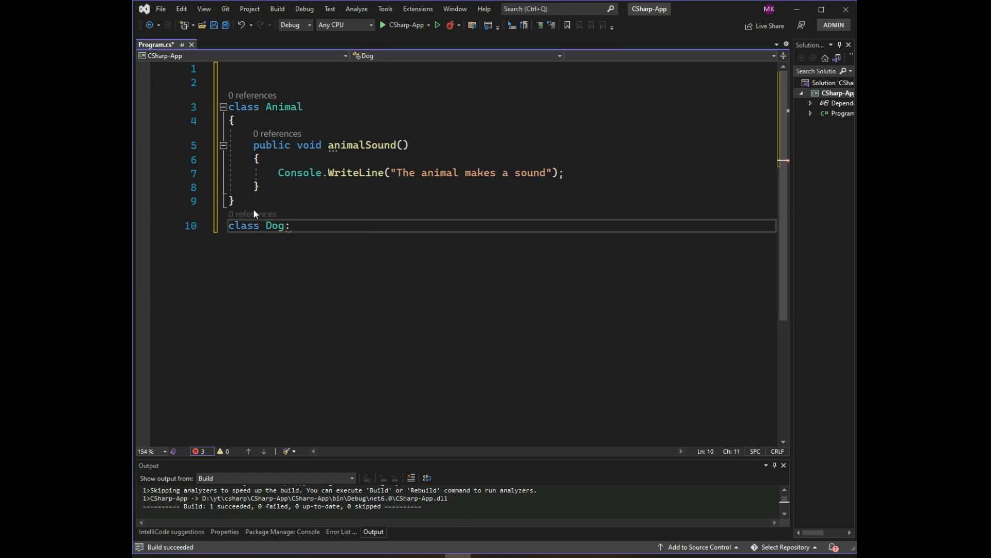
pyautogui.write(': Animal { }')
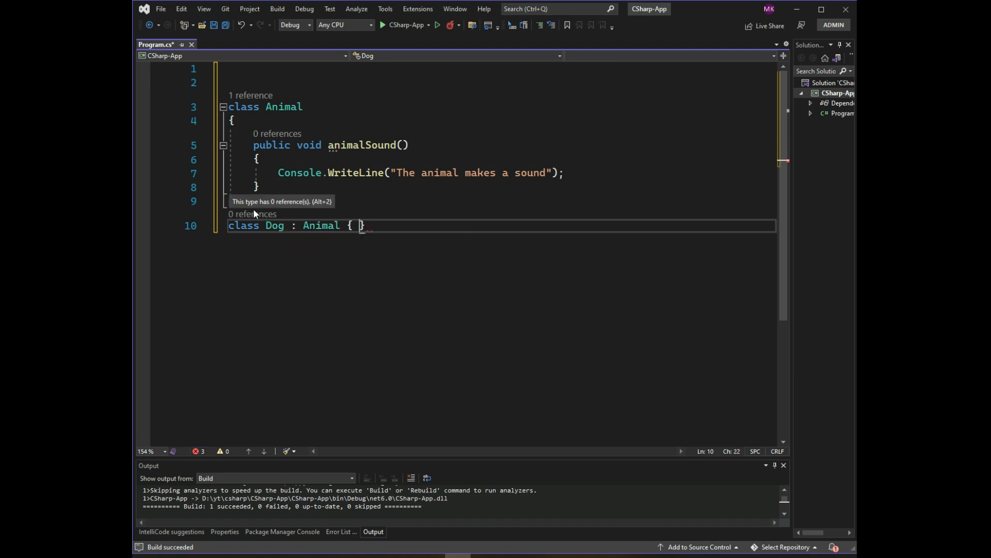
# Step: Add Dog's public animalSound() printing "The dog says : bow bow"
pyautogui.write('public void')
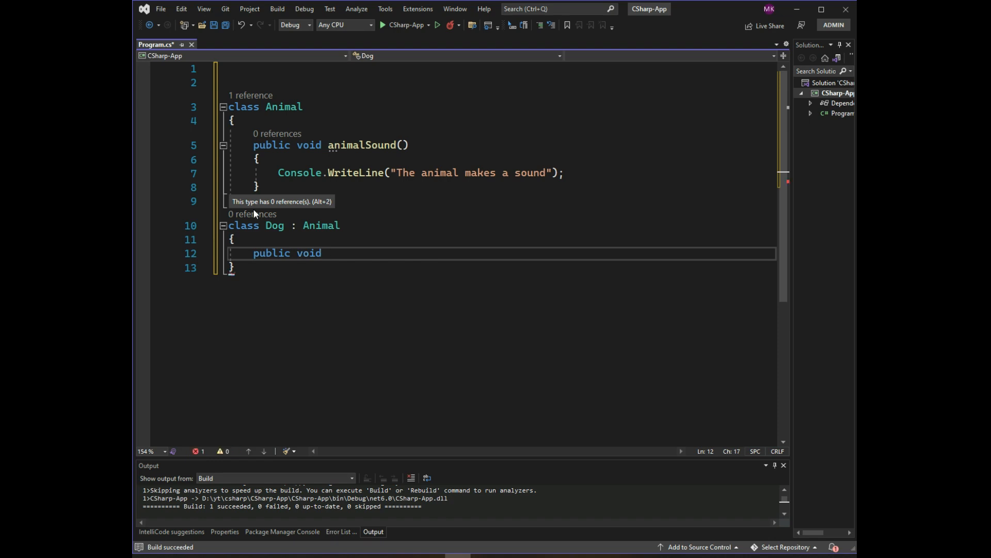
pyautogui.write('animal')
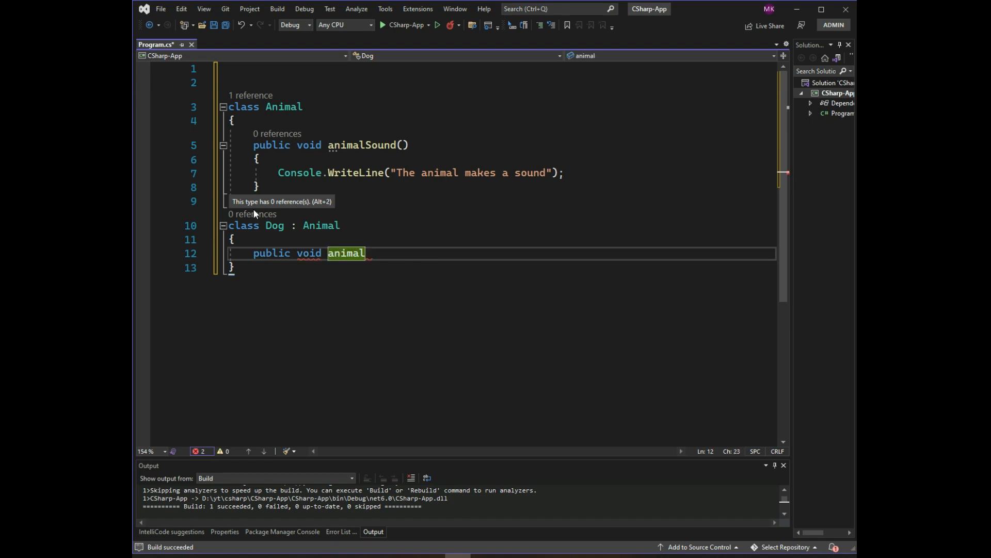
pyautogui.write('Sound')
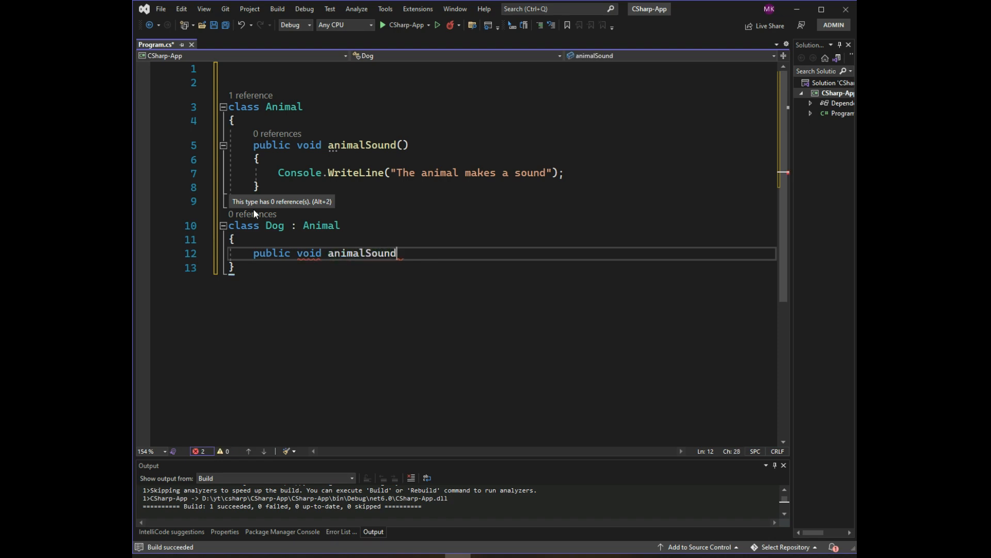
pyautogui.write('()')
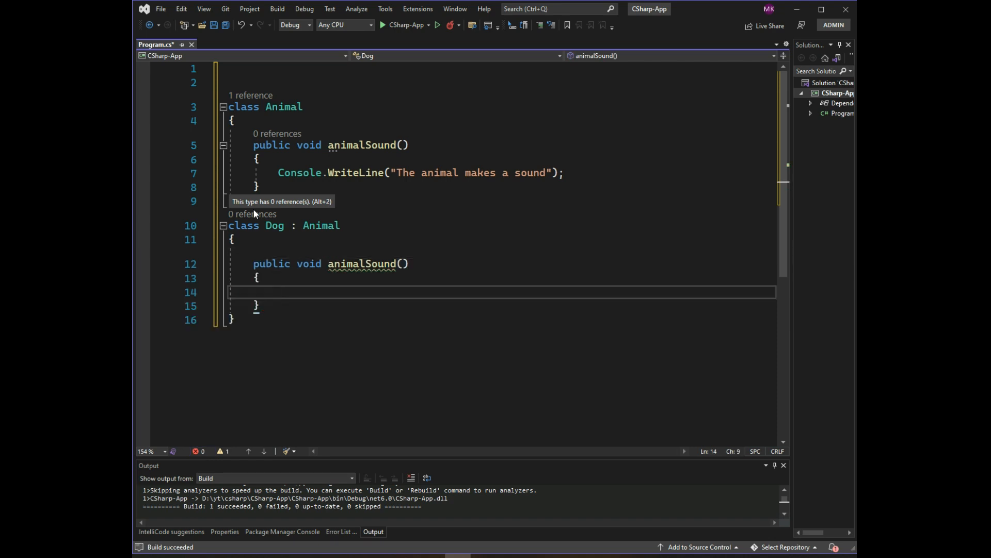
pyautogui.write('Console.WriteLine("The ");')
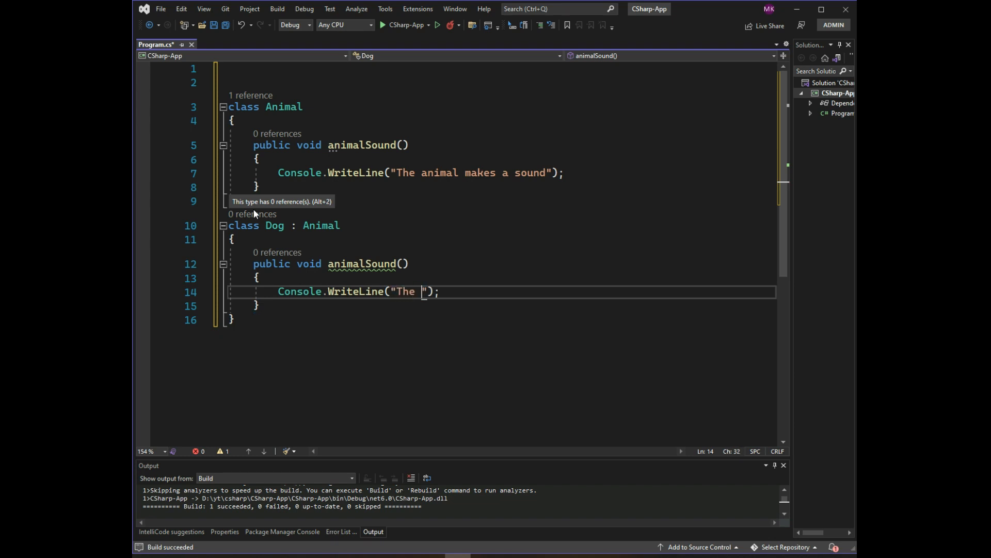
pyautogui.write('dog')
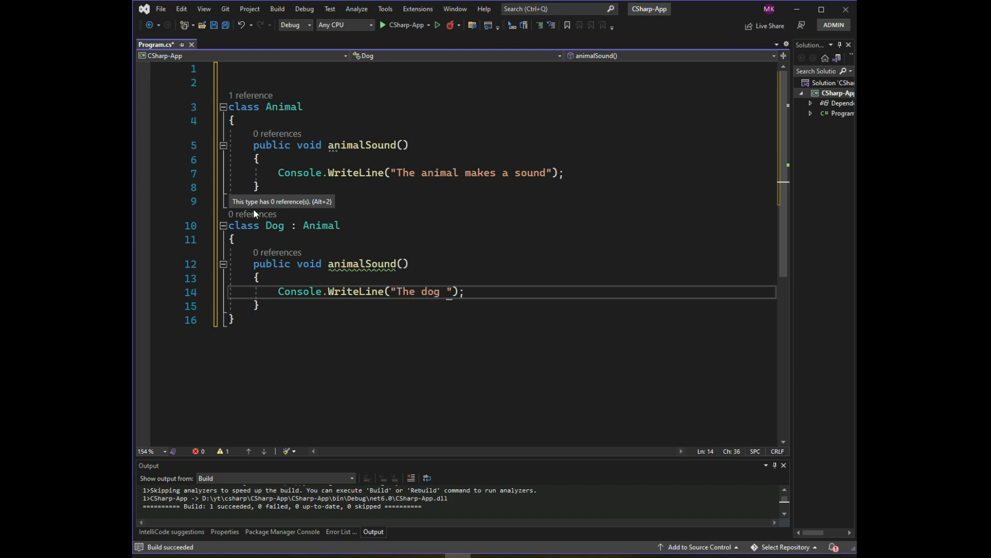
pyautogui.write('says :')
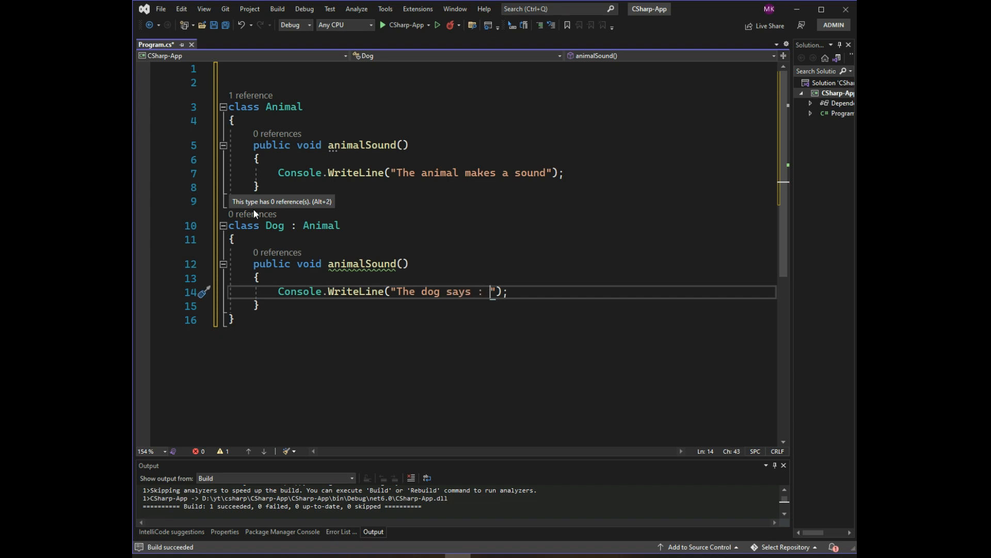
pyautogui.write('bow bow')
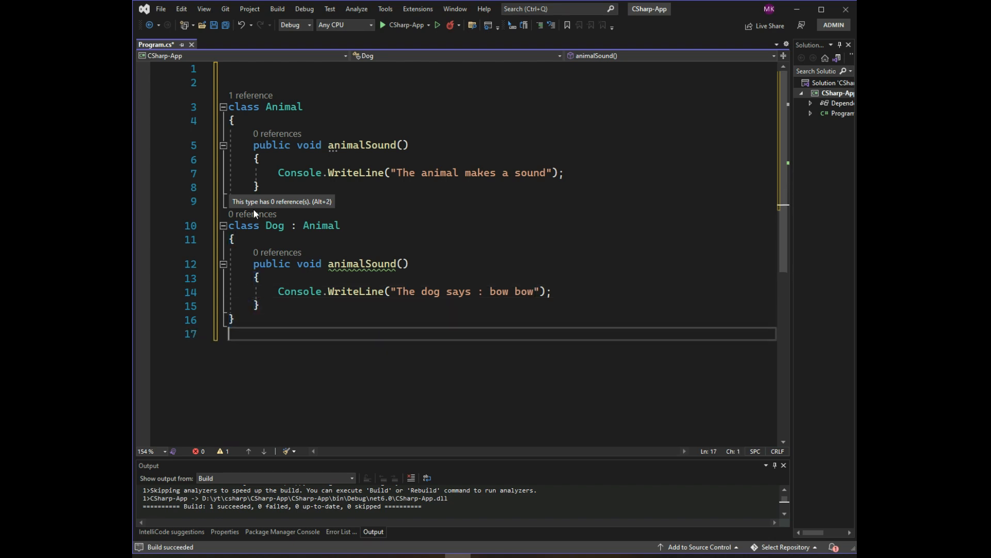
pyautogui.write('class')
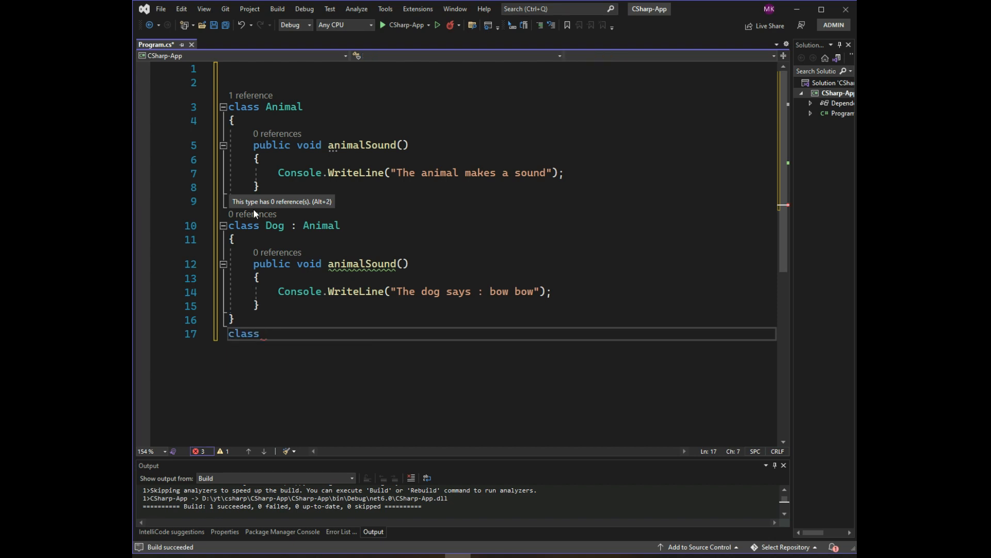
# Step: Declare class Pig : Animal with a public void animalSound() method body
pyautogui.write('Pig')
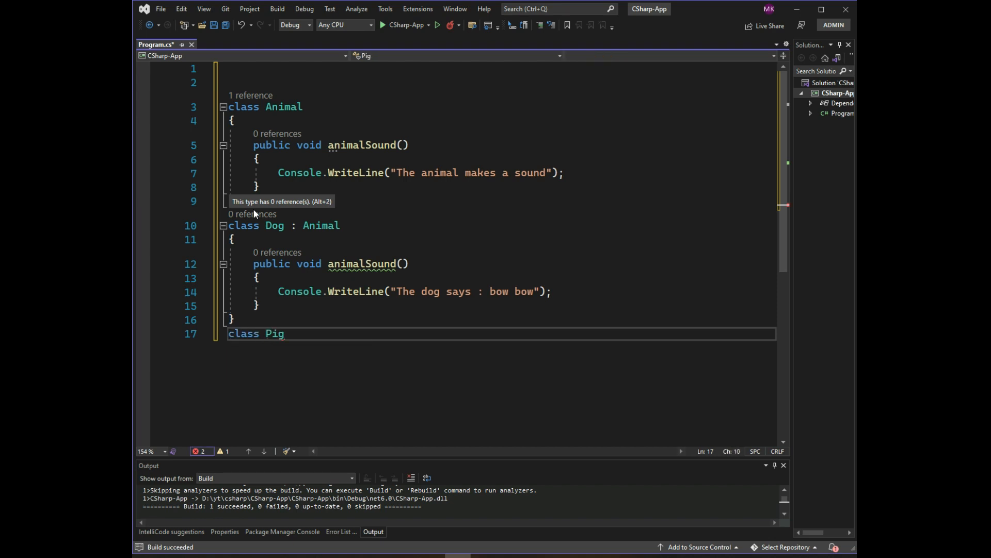
pyautogui.write(':A')
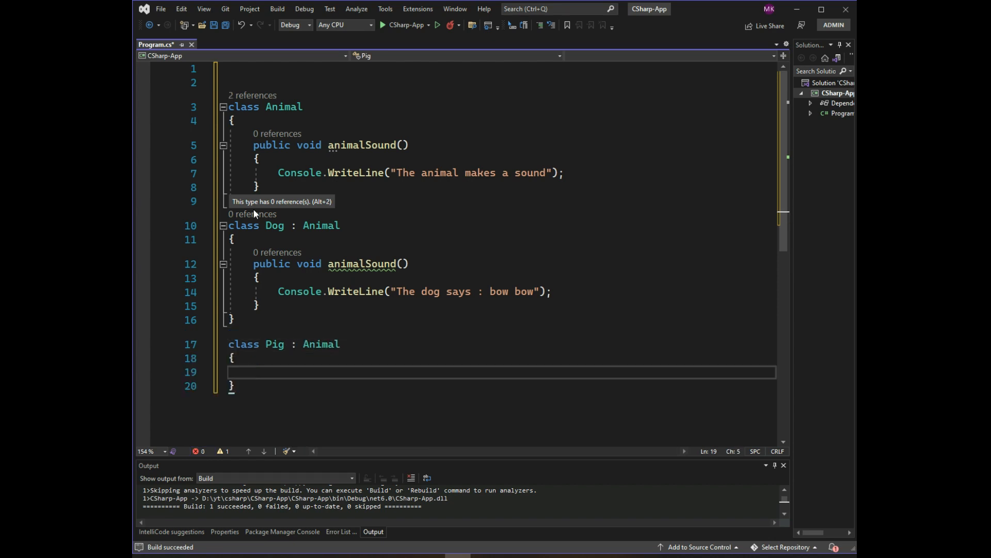
pyautogui.write('public void')
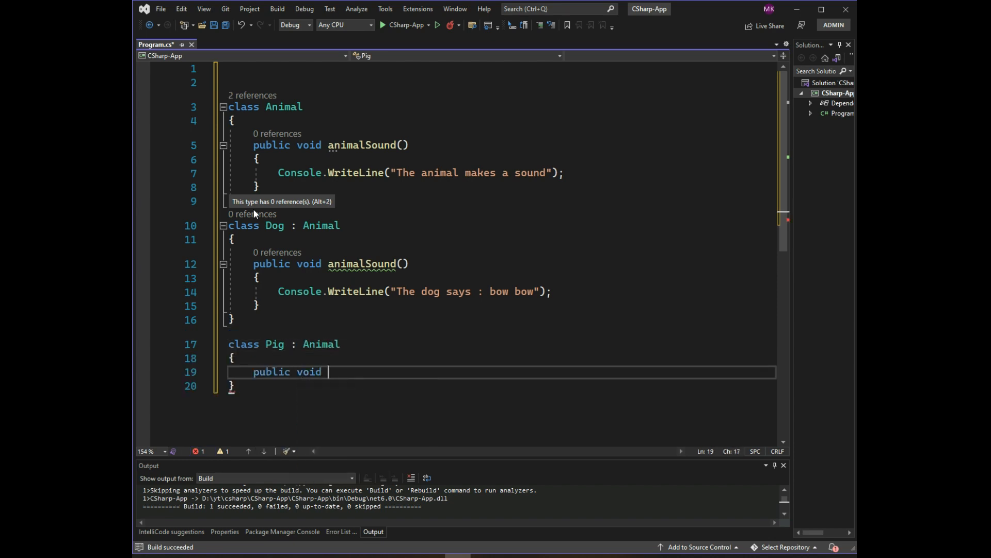
pyautogui.write('animalSoun')
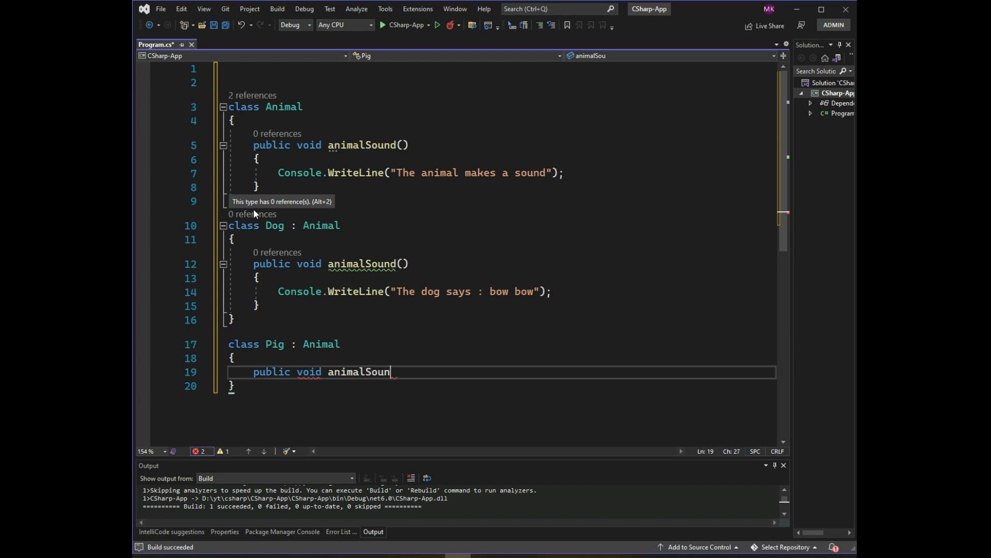
pyautogui.write('d()P')
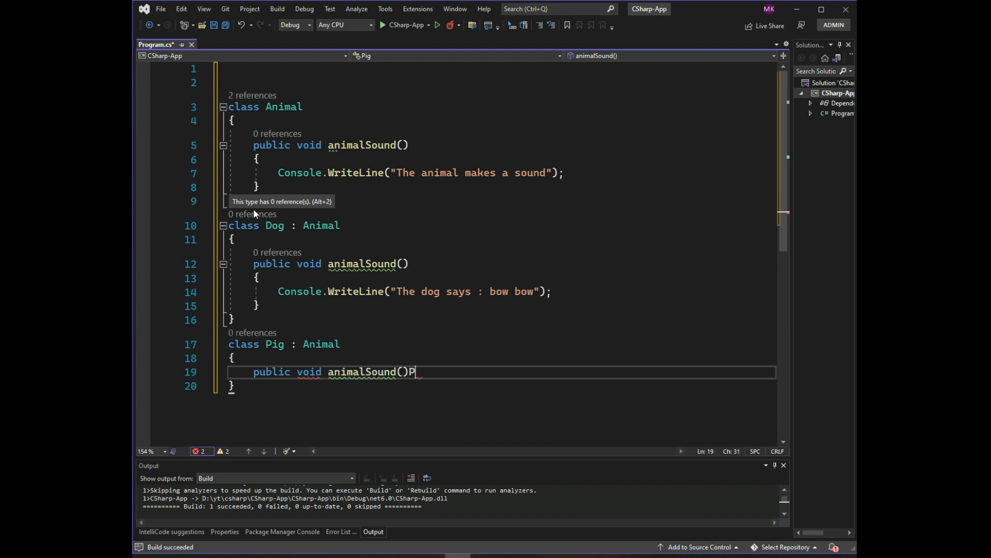
pyautogui.press('enter')
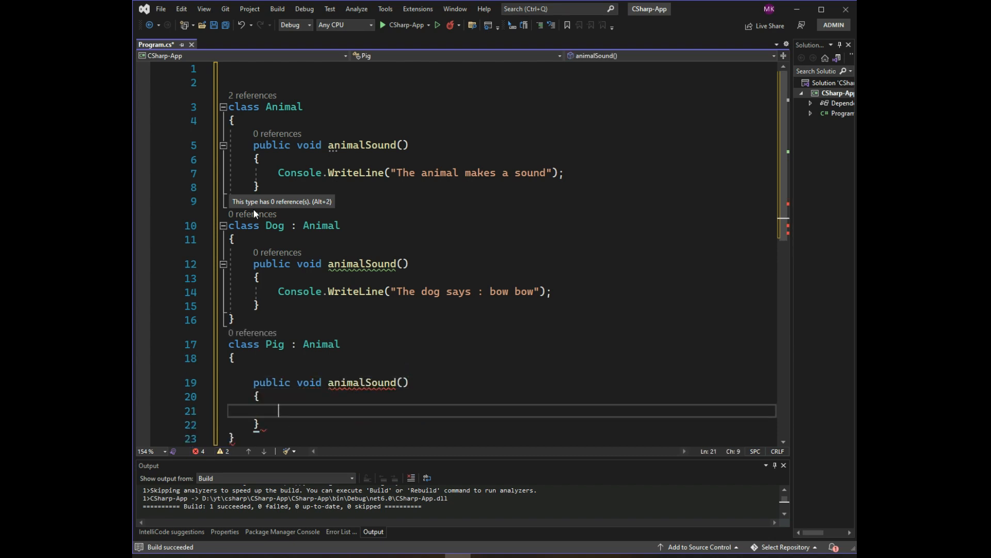
# Step: Make Pig's animalSound print "The pig says : wee wee", then move to the top of the file
pyautogui.write('Console.')
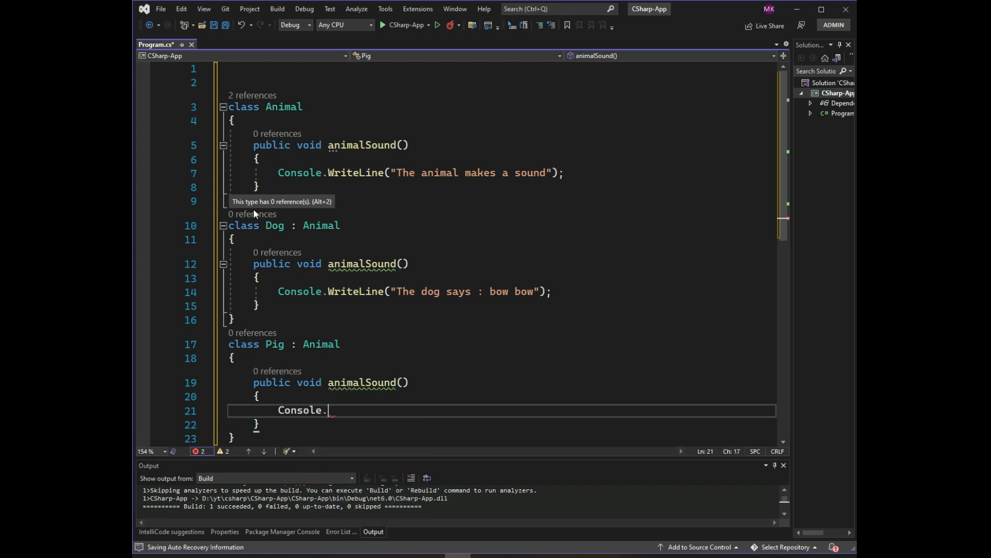
pyautogui.write('WriteLine();')
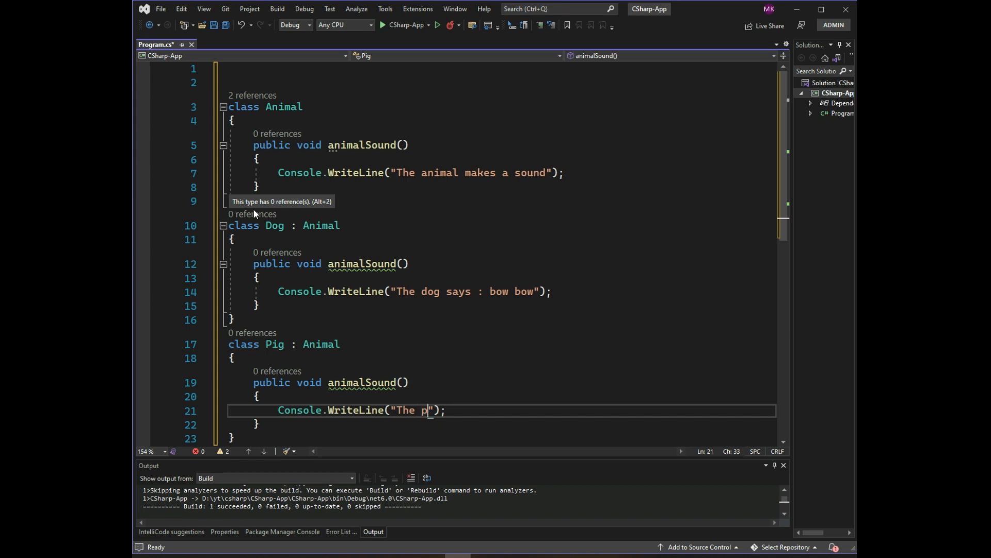
pyautogui.write('ig sa')
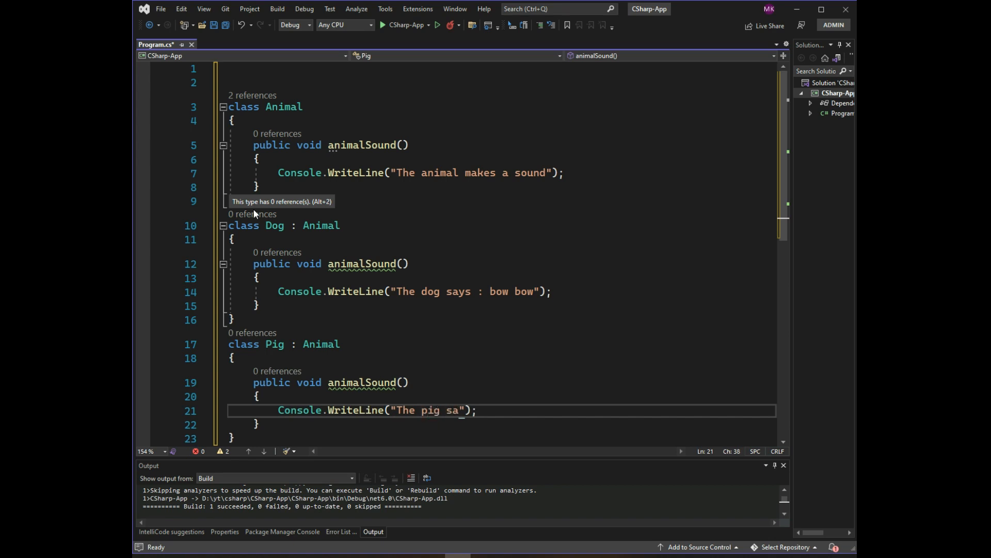
pyautogui.write('ys :')
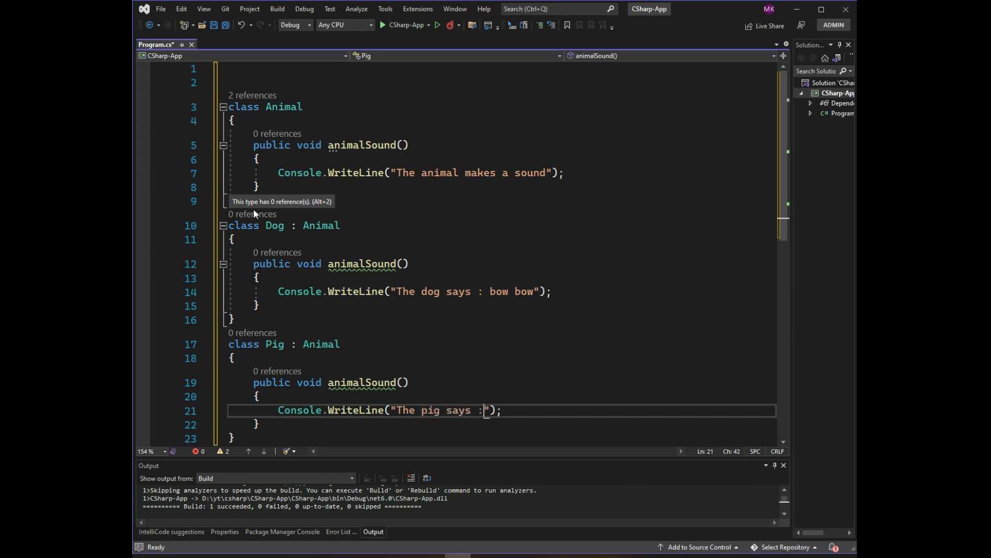
pyautogui.write('wee wee')
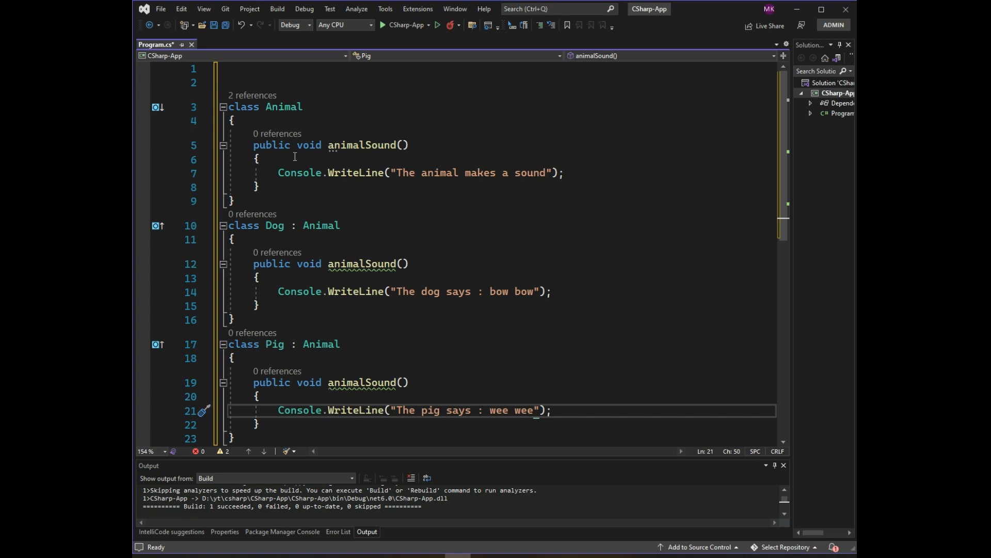
pyautogui.click(274, 69)
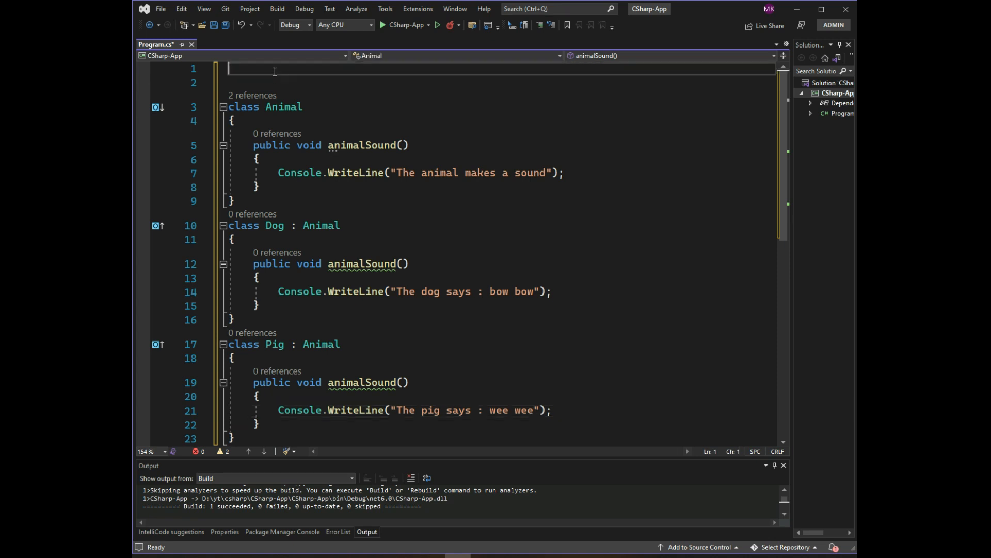
# Step: Declare Animal myAnimal = new Animal(); at the top of Program.cs
pyautogui.write('Animal')
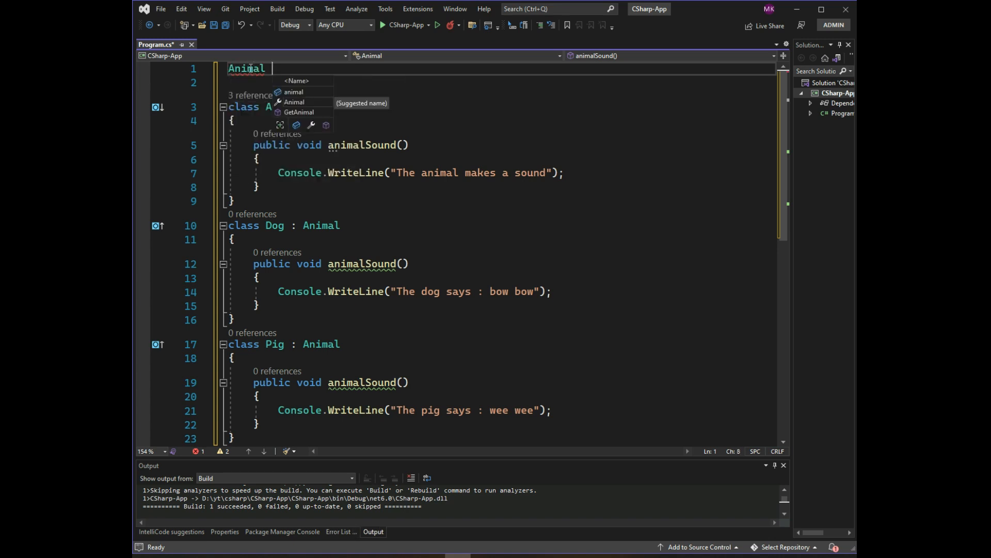
pyautogui.write('myAnima')
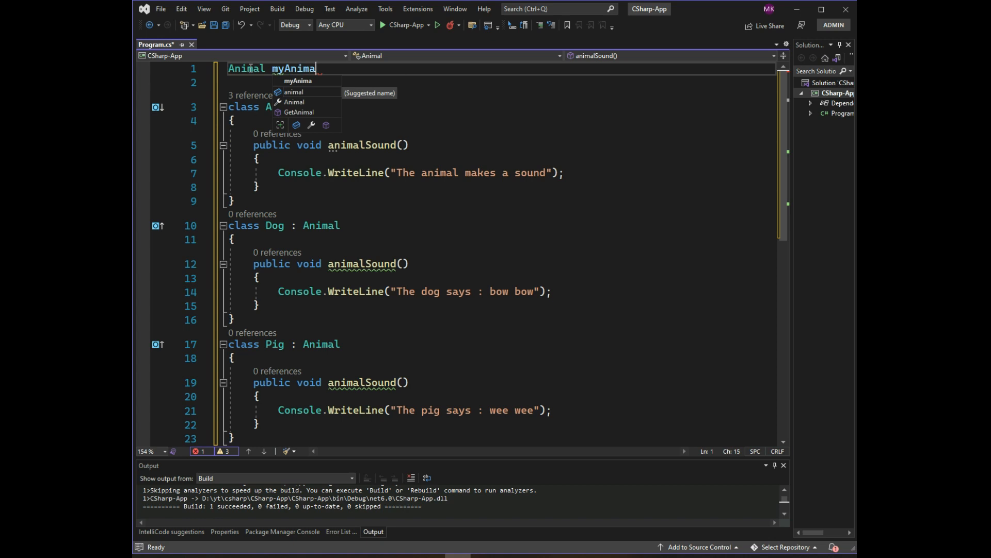
pyautogui.write('=new')
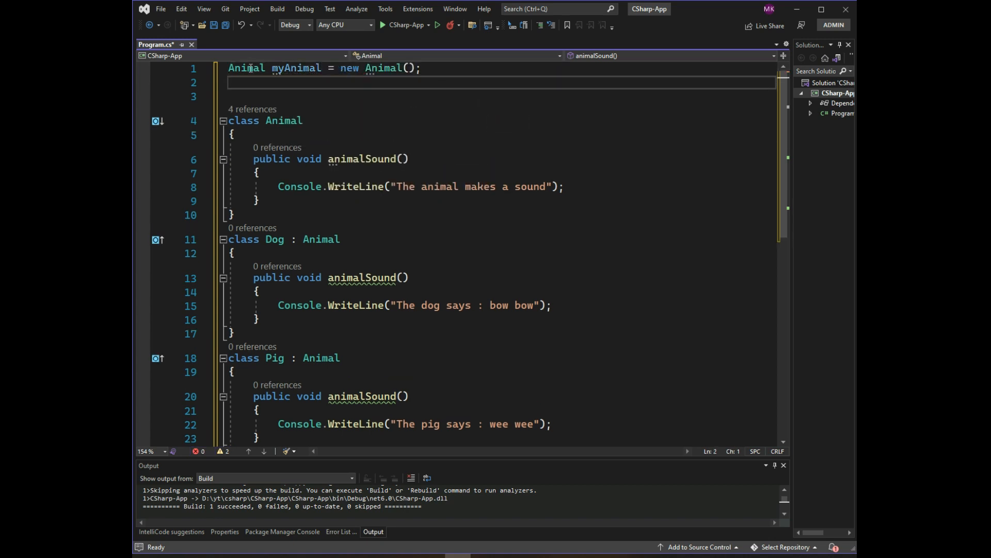
pyautogui.write('A')
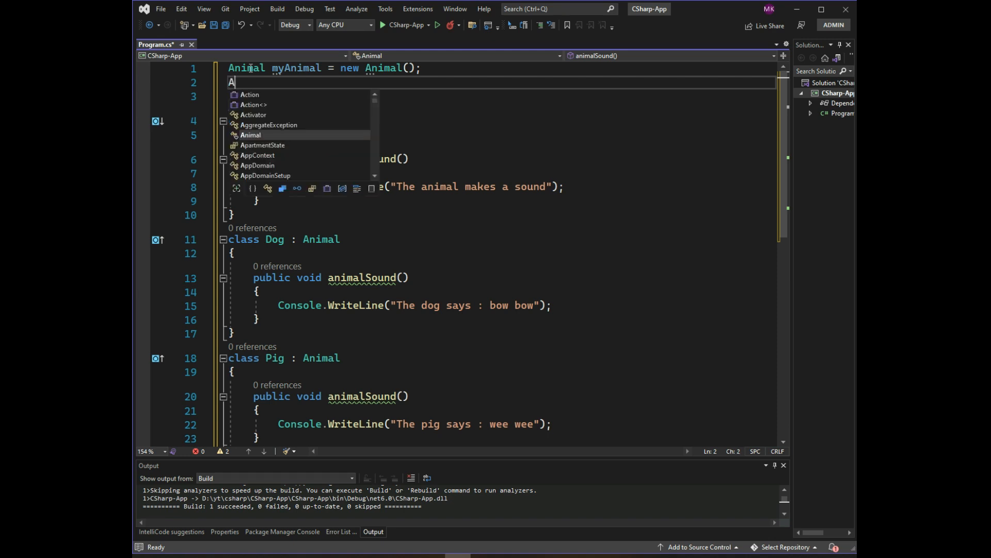
# Step: Declare Animal myDog = new Dog(); and Animal myPig = new Pig(); on the next lines
pyautogui.write('nimal my')
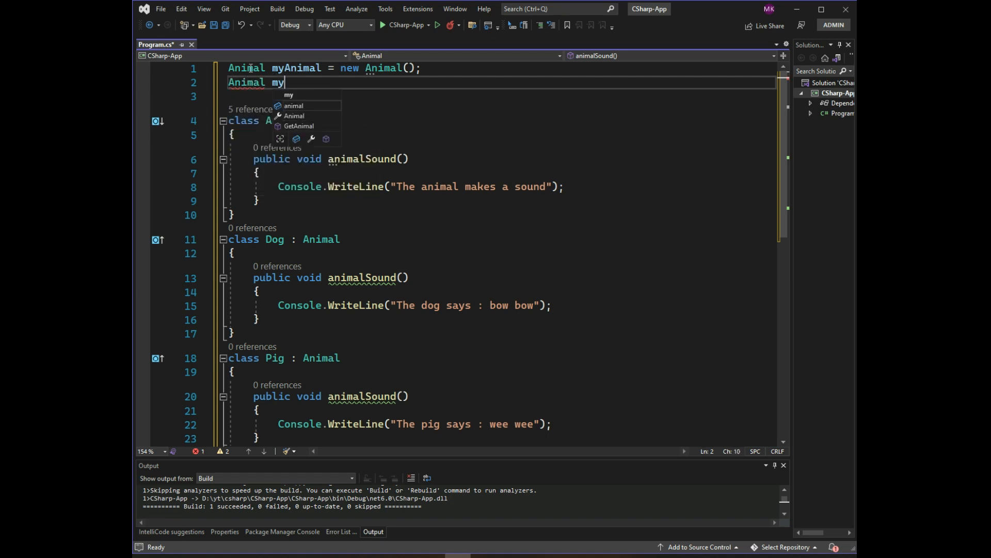
pyautogui.write('Dog')
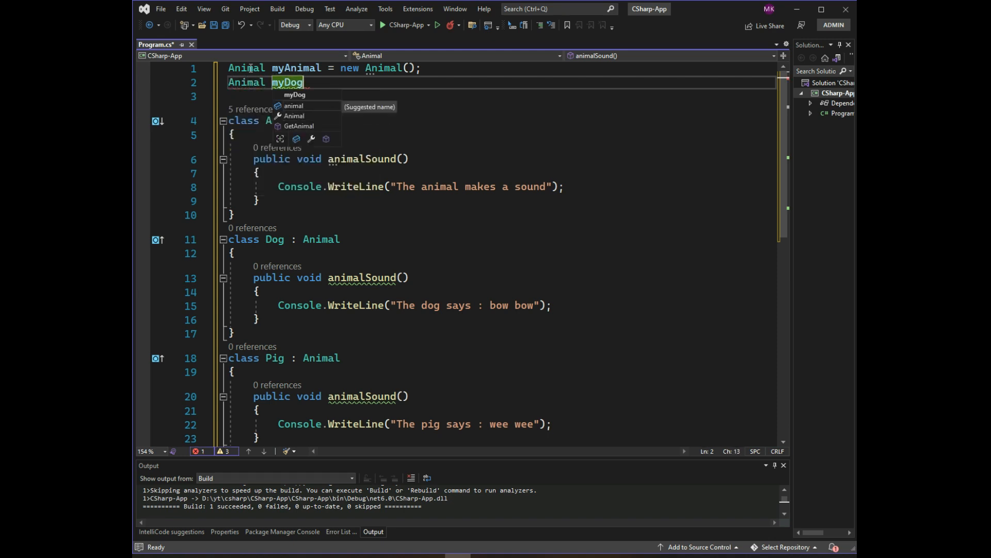
pyautogui.write('=new')
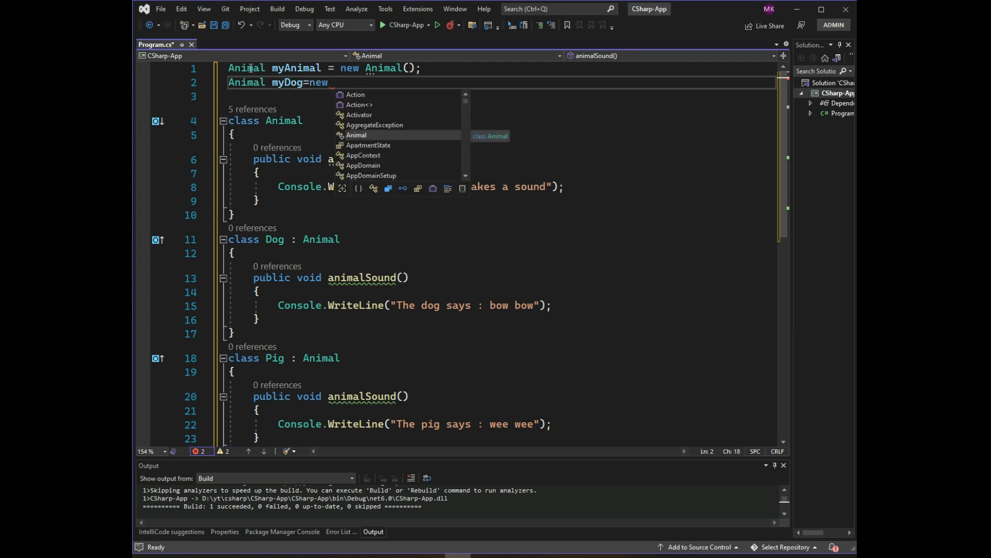
pyautogui.write('Dog();')
pyautogui.click(500, 96)
pyautogui.write('A')
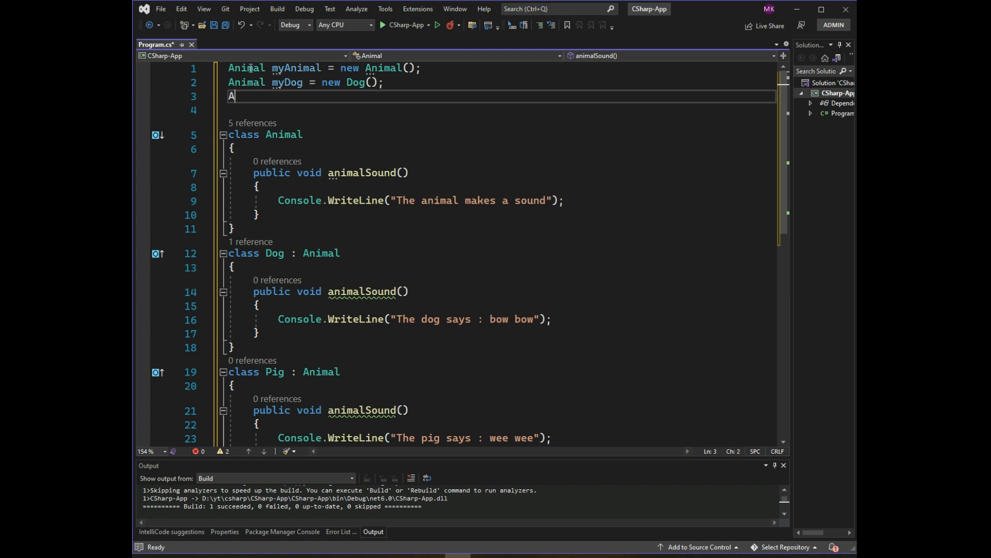
pyautogui.write('nimal my')
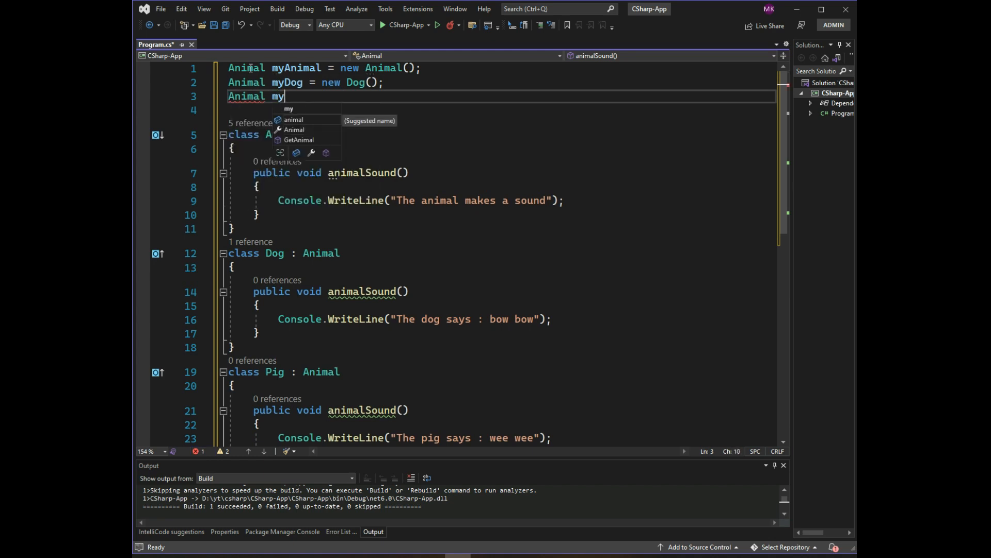
pyautogui.write('Pig')
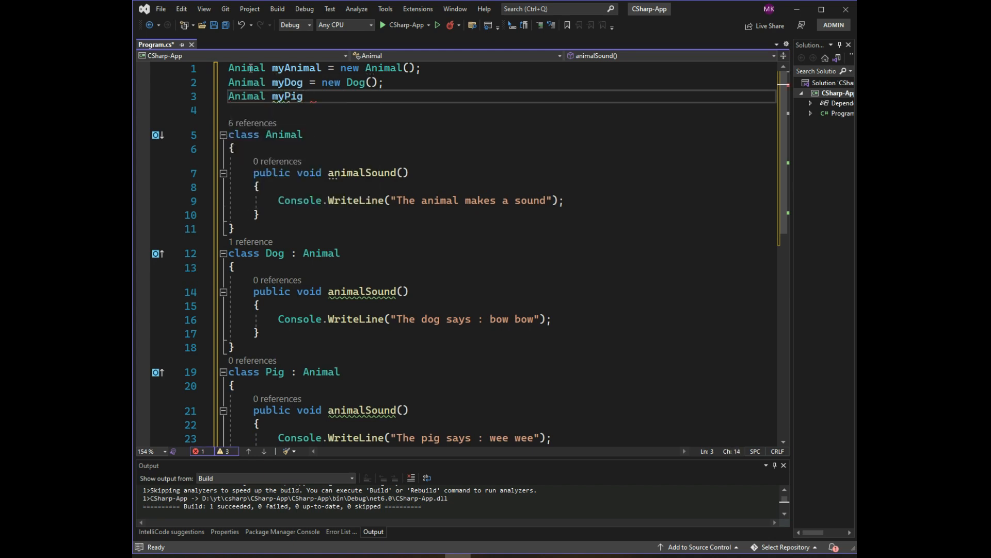
pyautogui.write('=new Pig();')
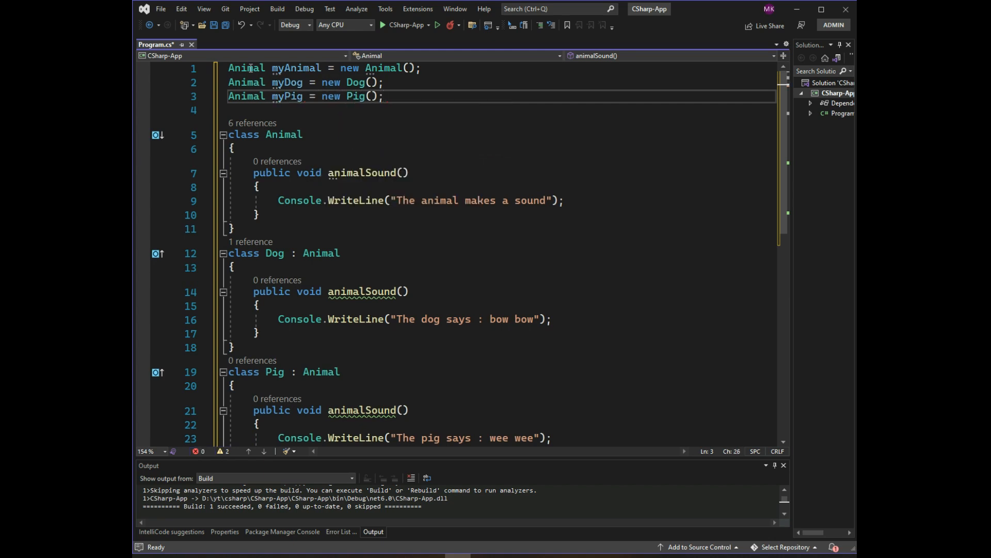
pyautogui.press('enter')
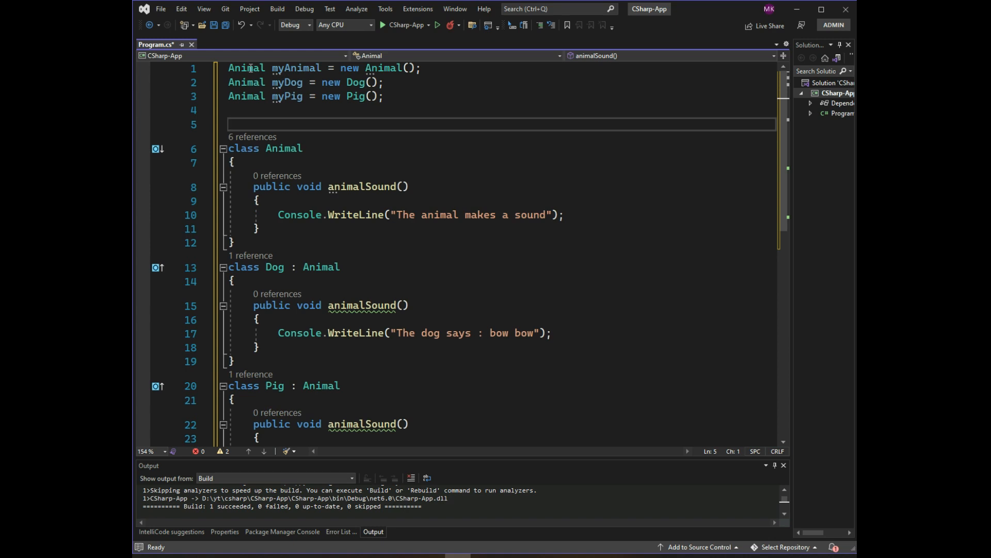
# Step: Call animalSound() on myAnimal, myDog and myPig, run, and close the console showing three identical lines
pyautogui.write('mu')
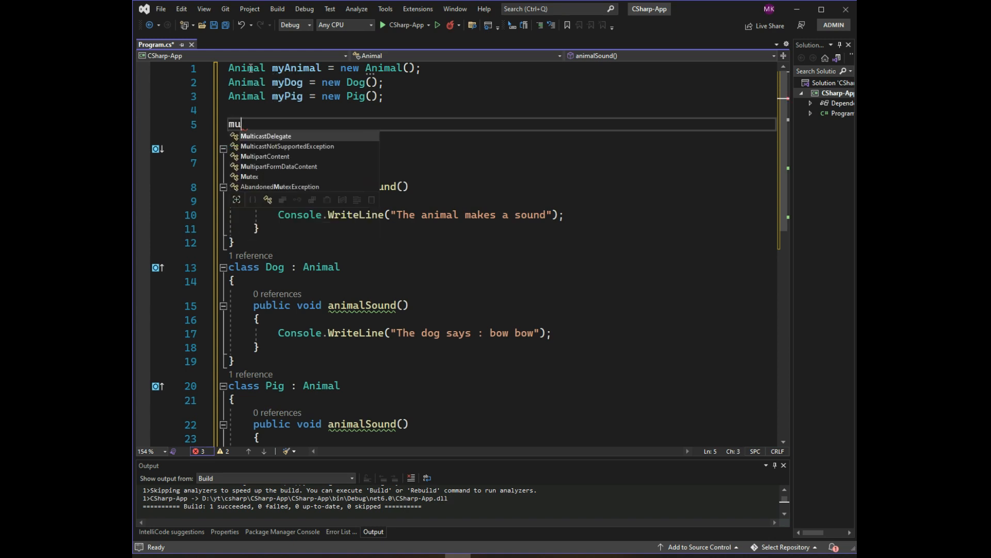
pyautogui.press('Backspace')
pyautogui.write('yAnimal.animalSound();')
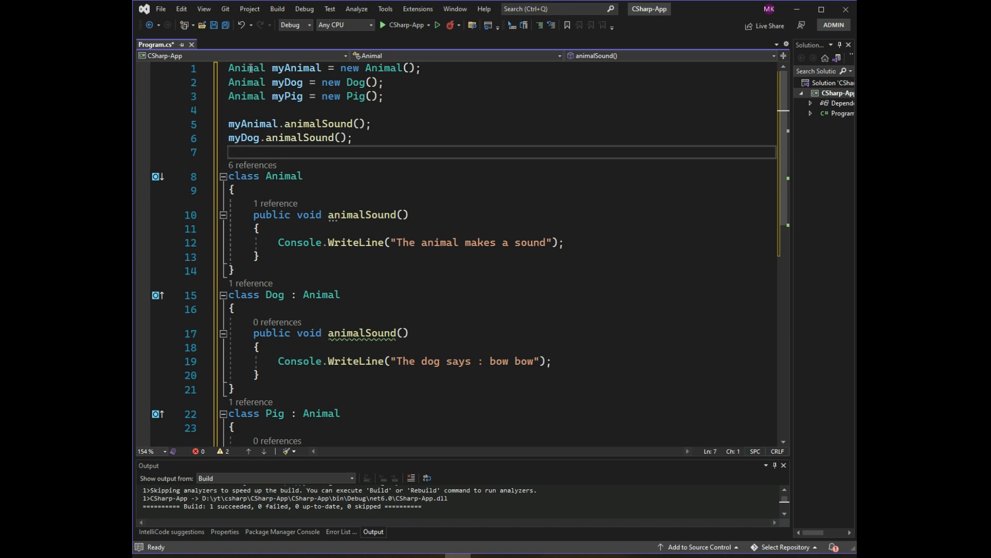
pyautogui.write('mu')
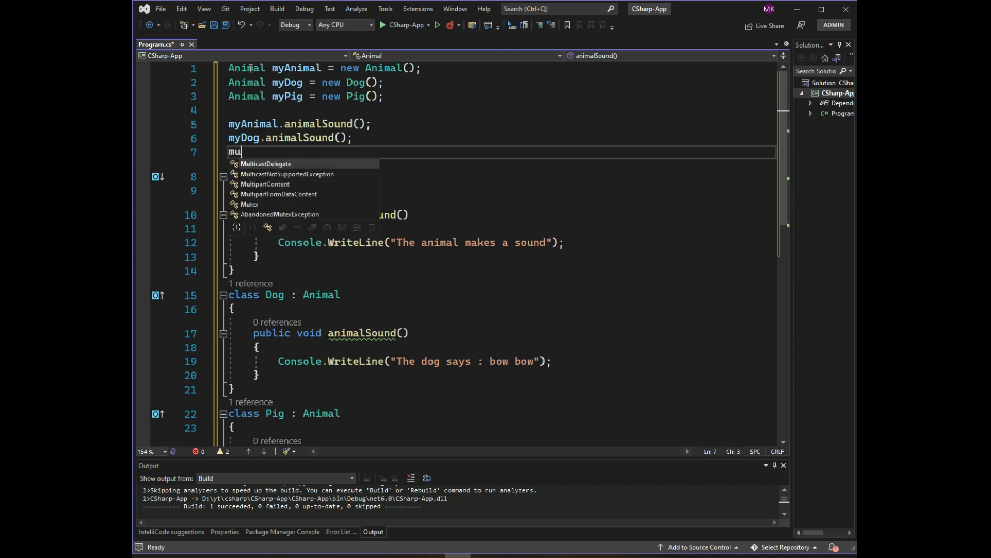
pyautogui.write('y')
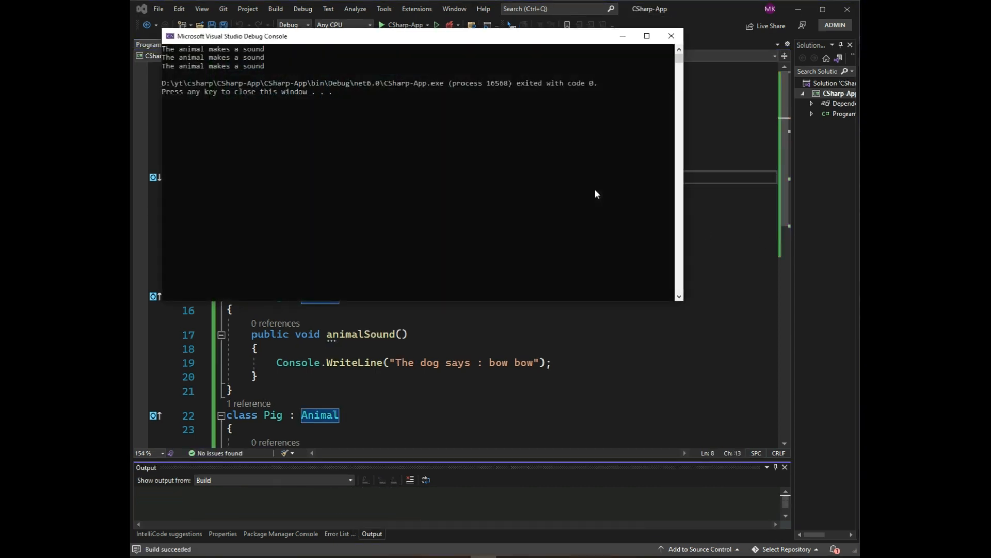
pyautogui.moveTo(671, 36)
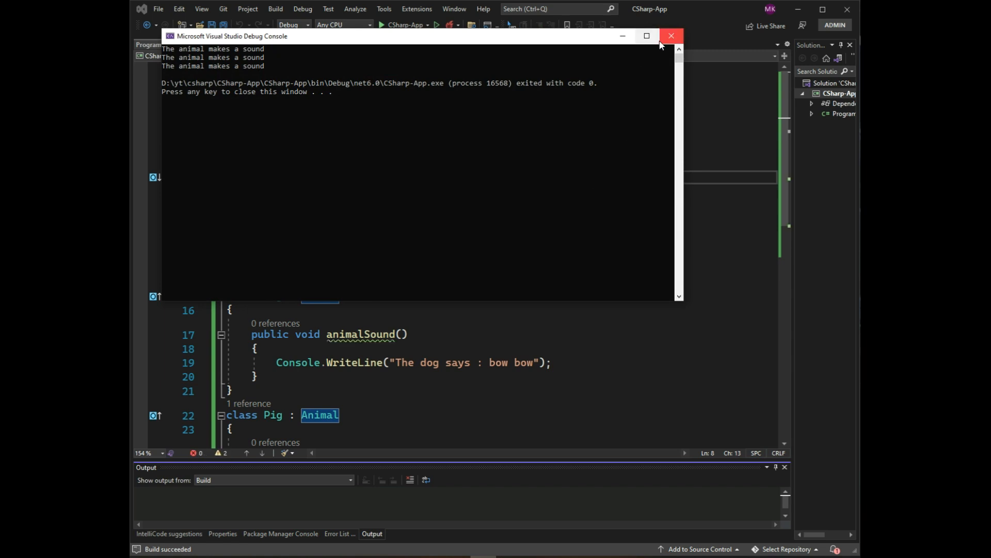
pyautogui.click(671, 36)
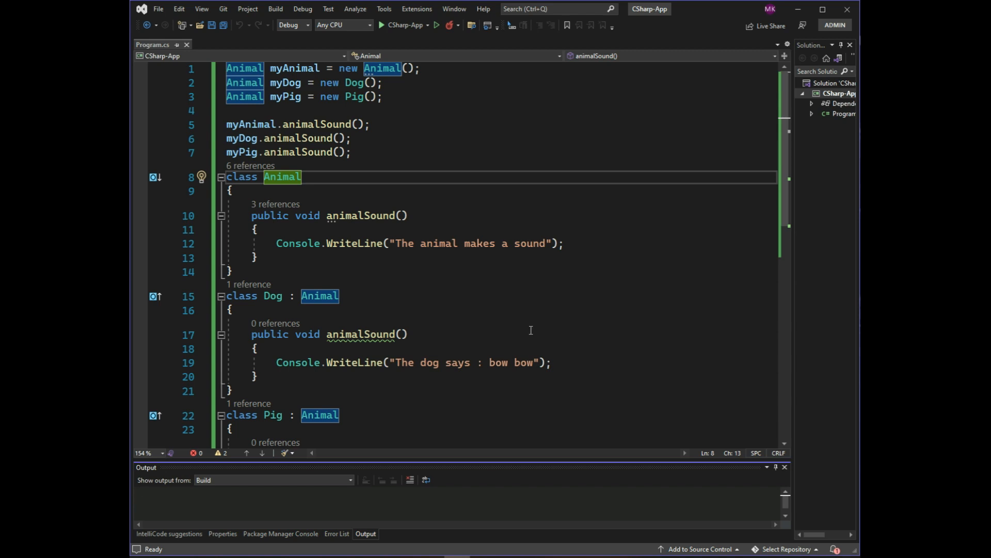
pyautogui.moveTo(468, 259)
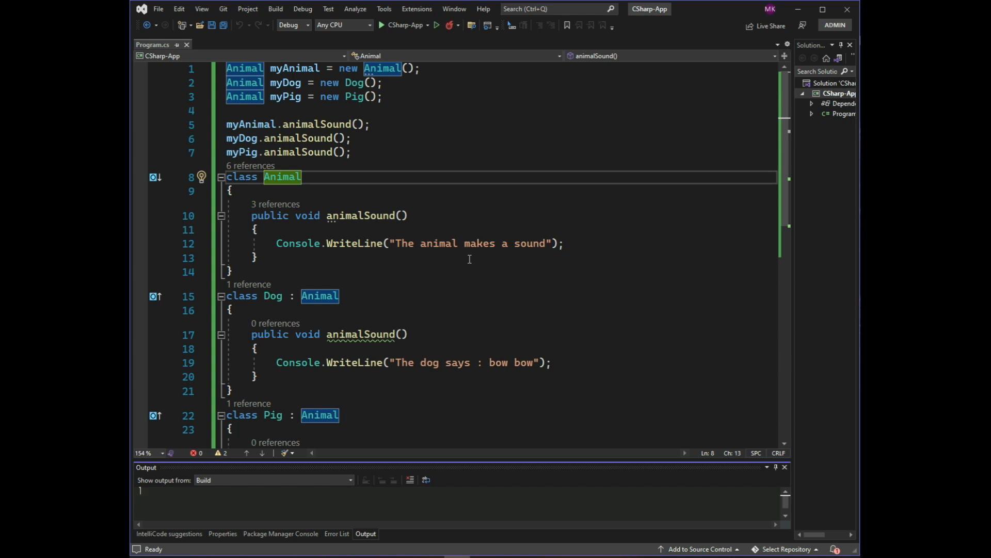
pyautogui.moveTo(475, 258)
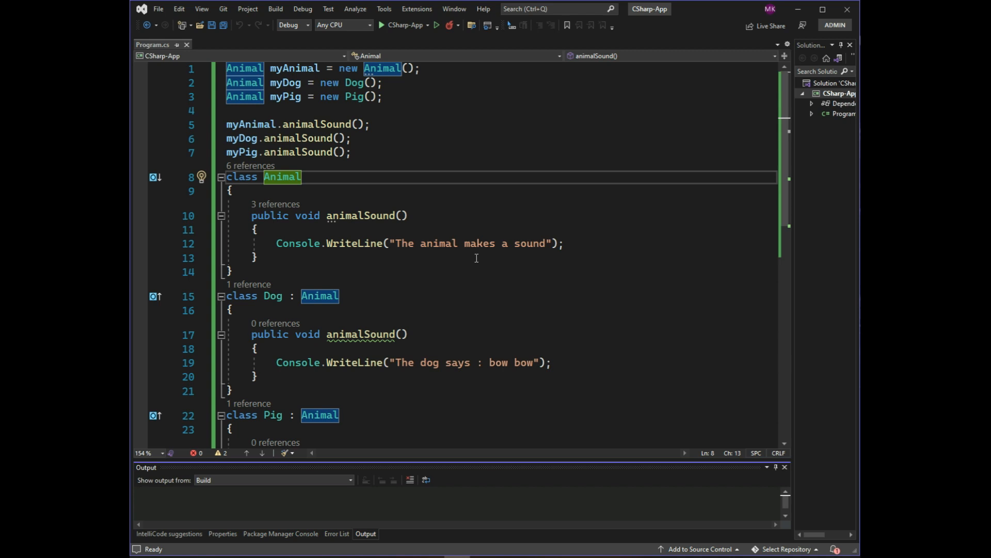
pyautogui.moveTo(478, 263)
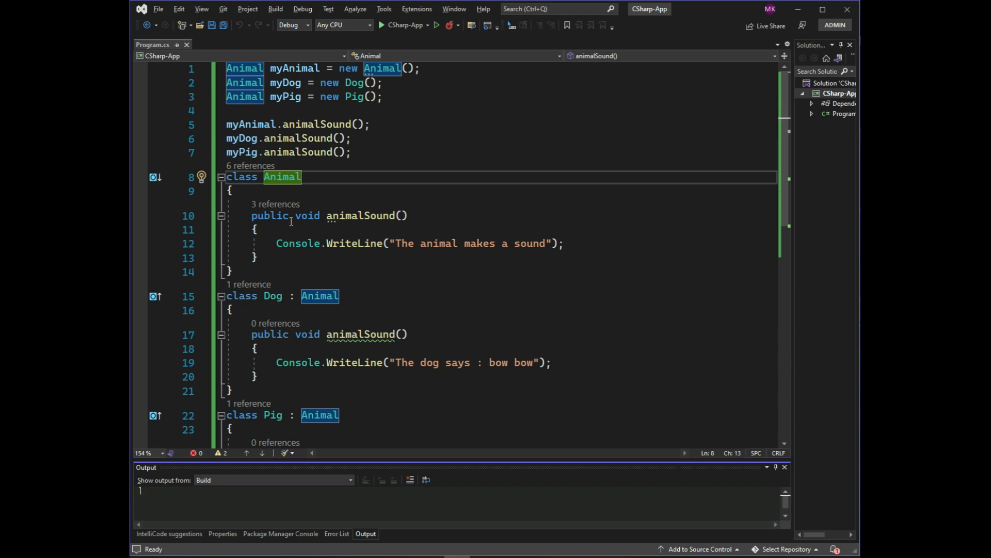
# Step: Mark Animal.animalSound virtual and Dog/Pig versions override, then start the program
pyautogui.write('virtual')
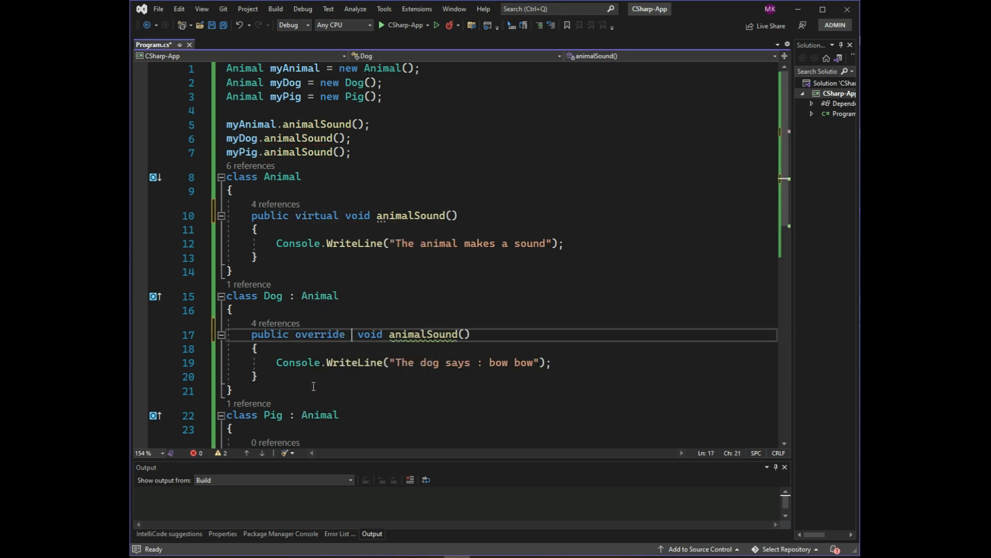
pyautogui.scroll(-3)
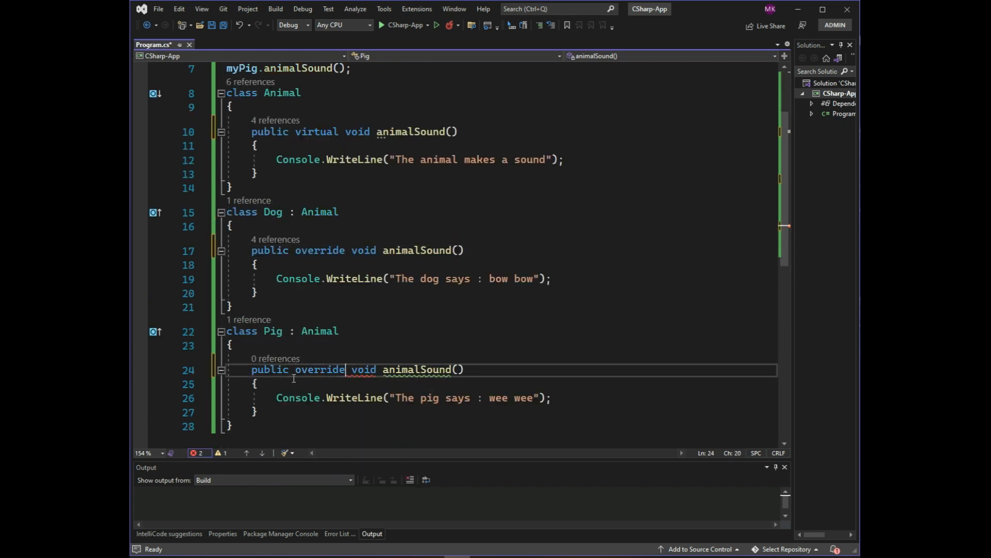
pyautogui.scroll(3)
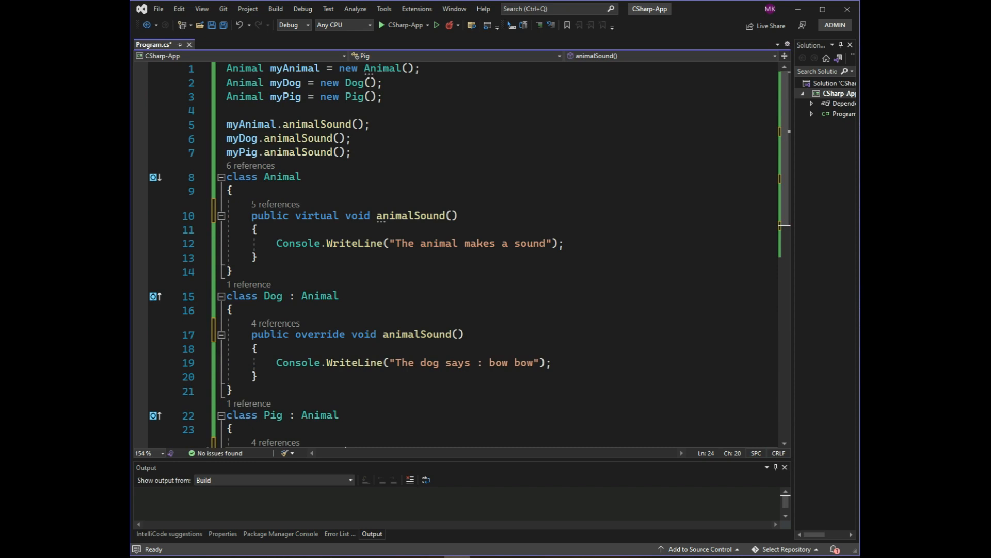
pyautogui.click(403, 25)
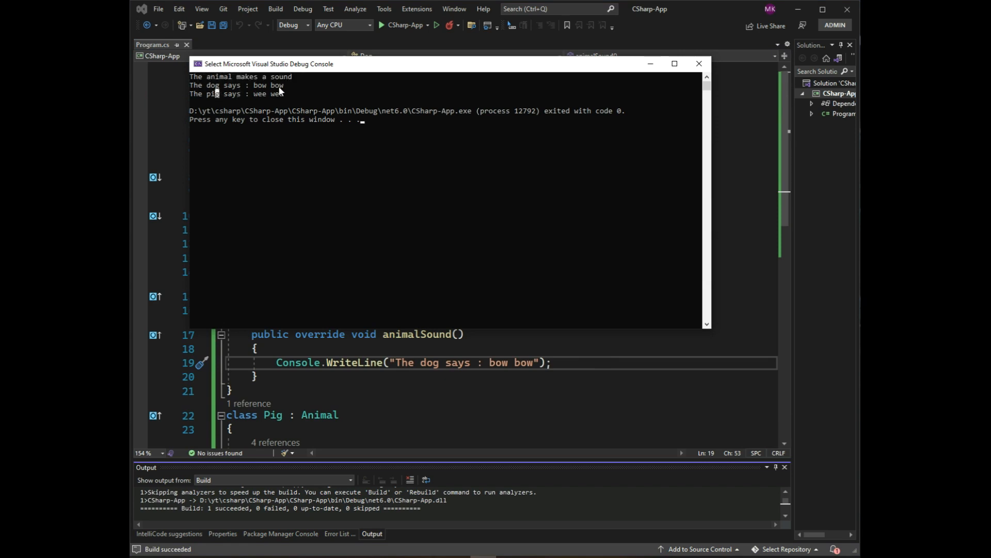
pyautogui.moveTo(699, 64)
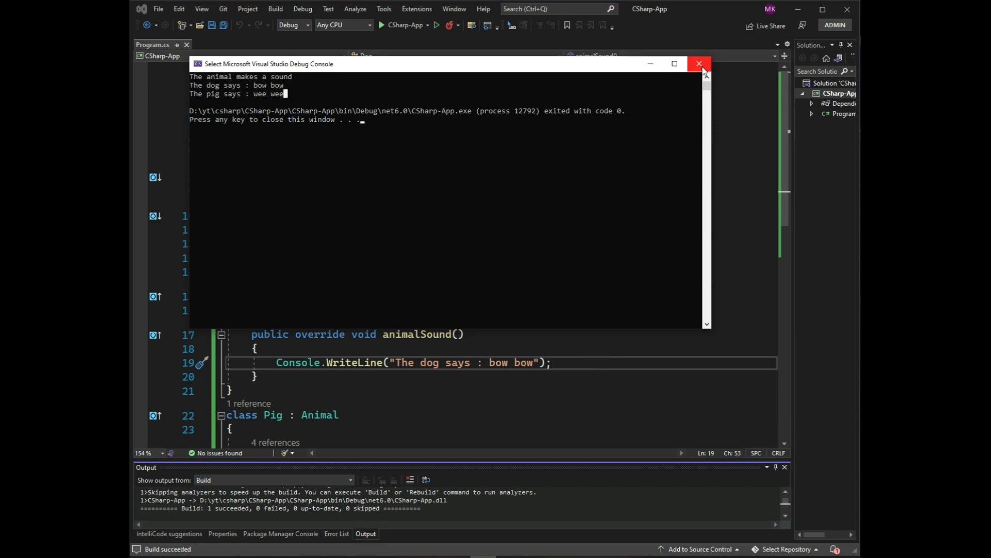
# Step: Close the console after it shows the distinct animal, dog and pig sounds
pyautogui.click(699, 64)
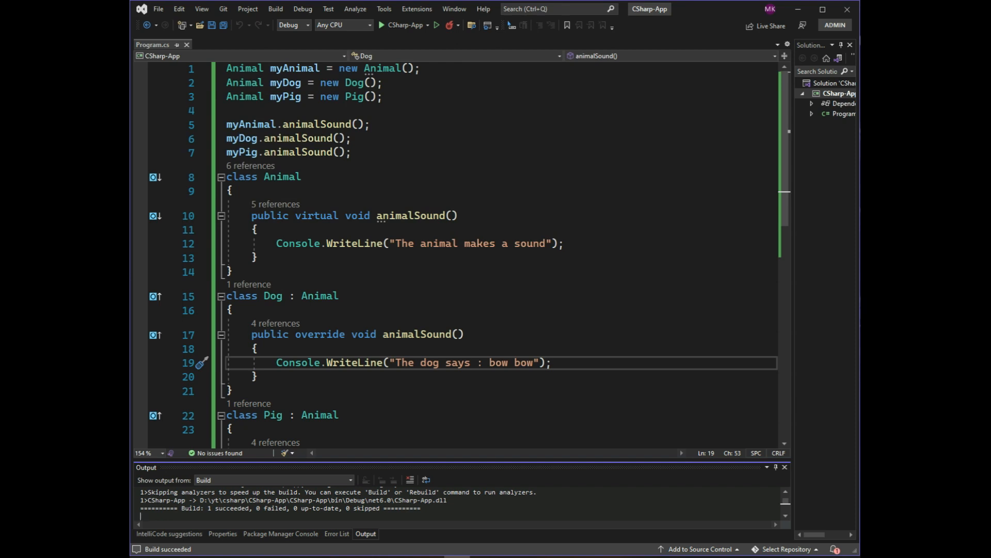
pyautogui.moveTo(571, 341)
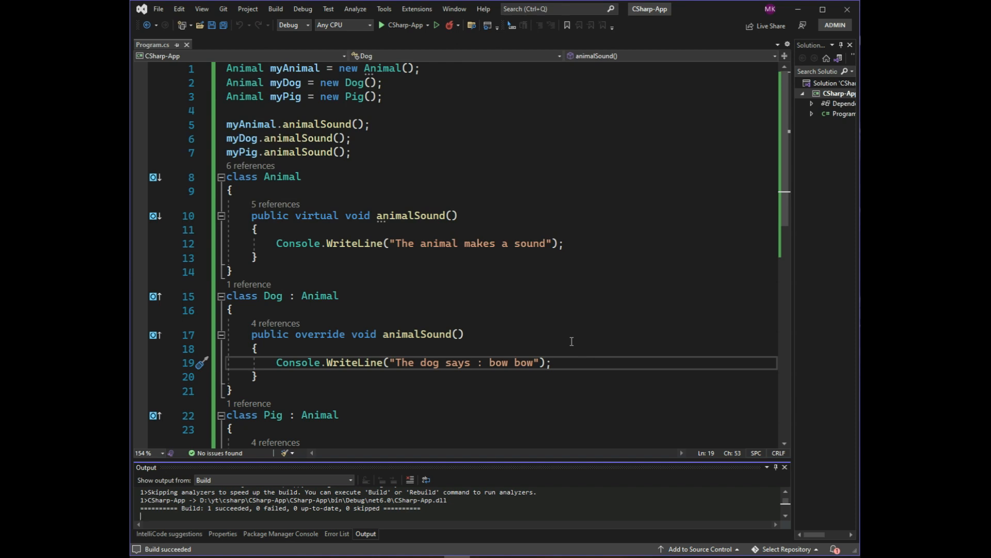